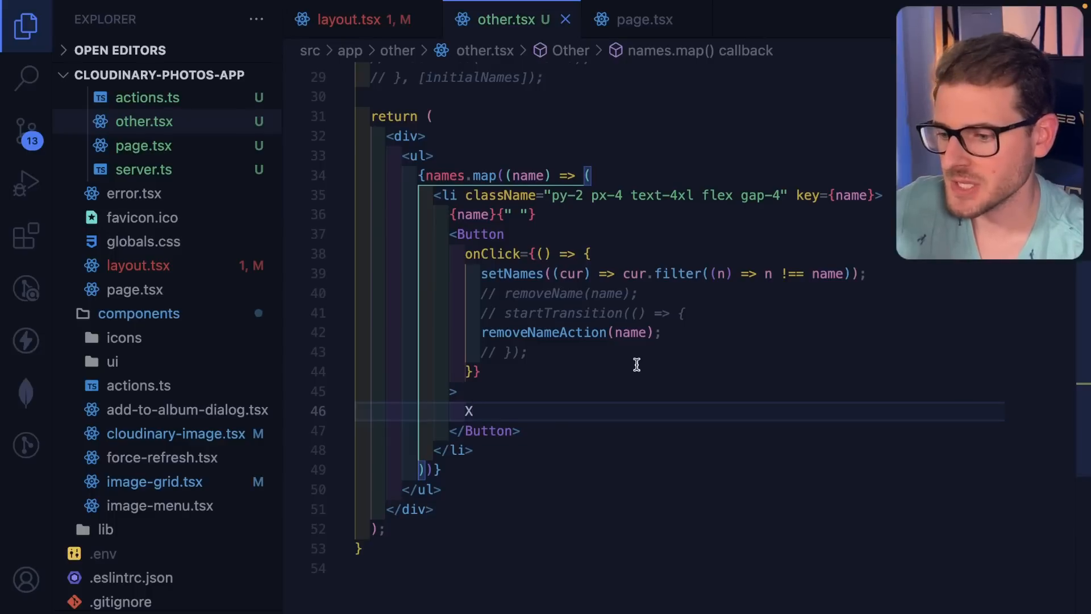
# - Label the database container 'cluster' and start captioning the api-to-db arrow '1. write'
pyautogui.scroll(3)
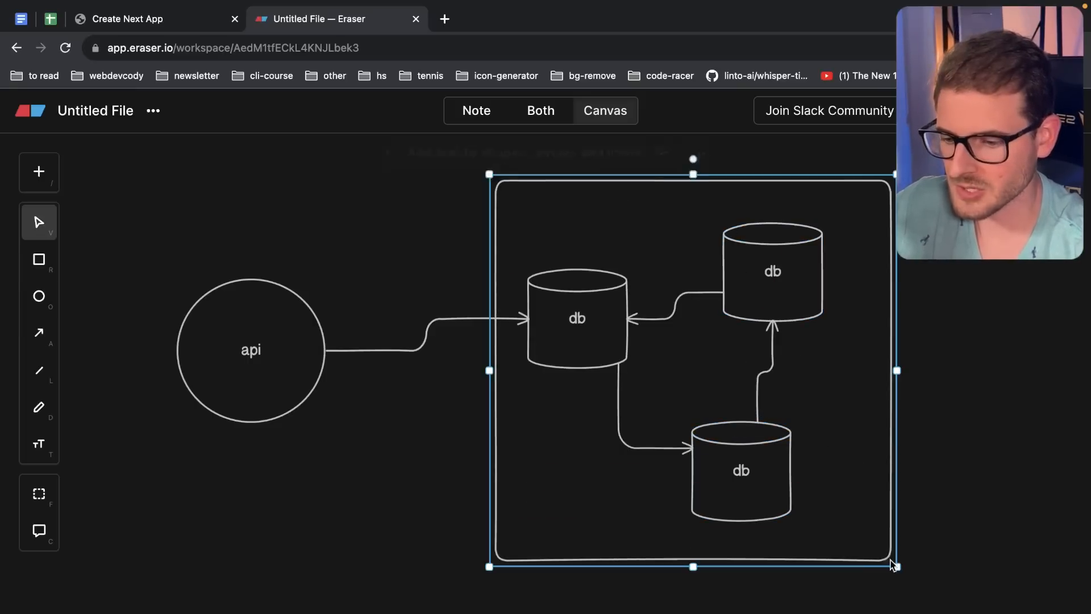
pyautogui.write('cluster')
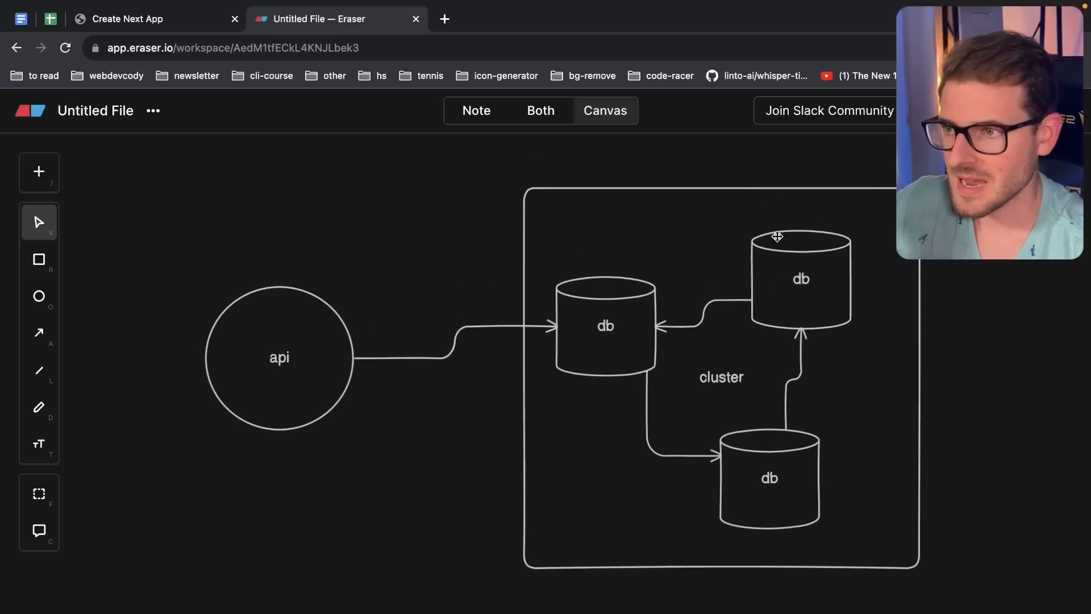
pyautogui.moveTo(708, 354)
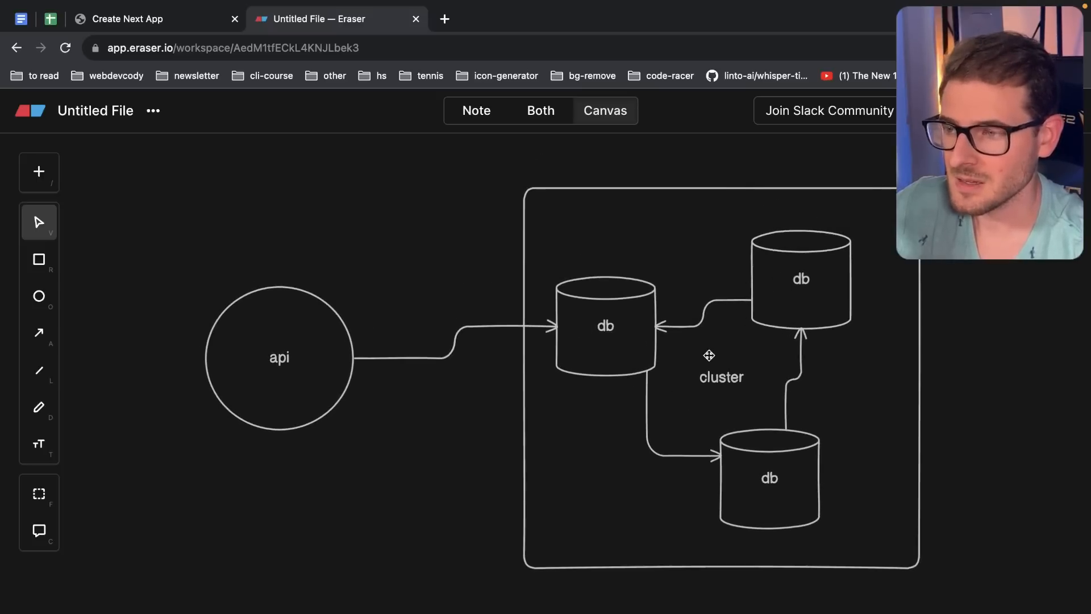
pyautogui.click(279, 356)
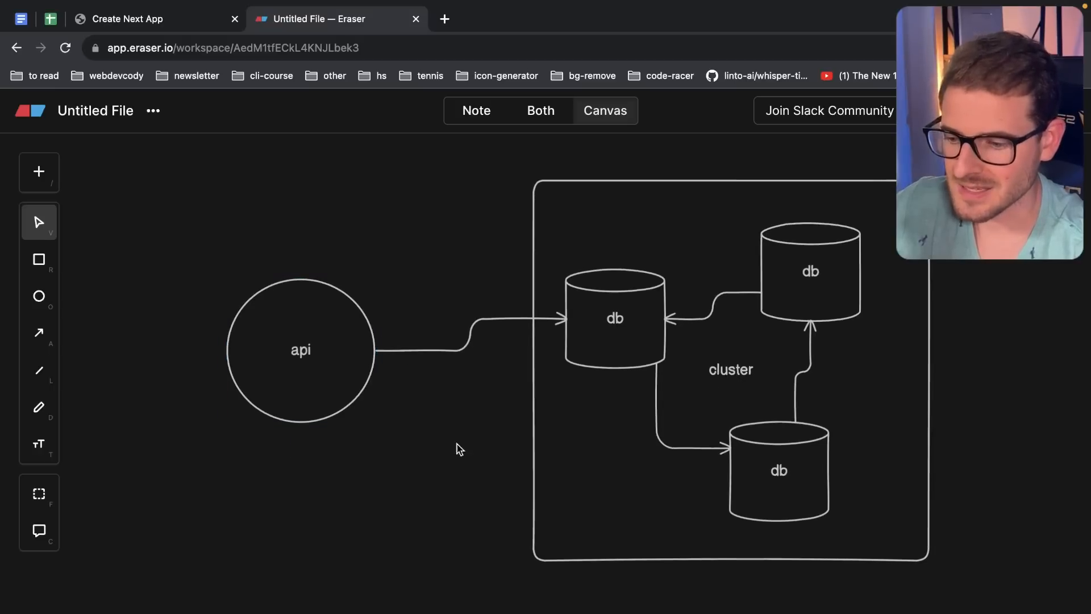
pyautogui.click(300, 349)
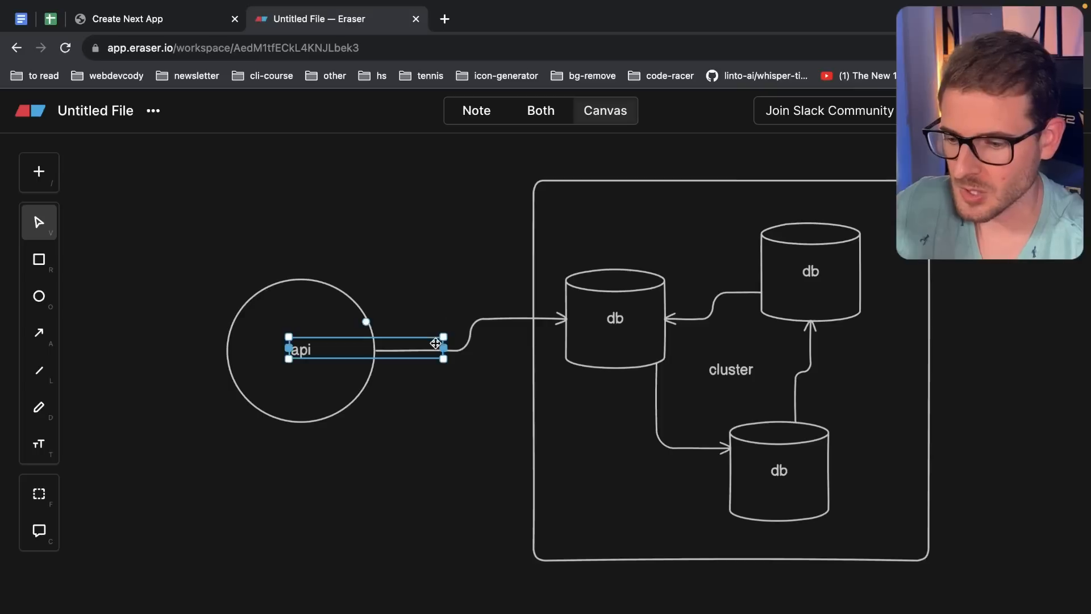
pyautogui.write('1. write a record')
pyautogui.write('2) read a record')
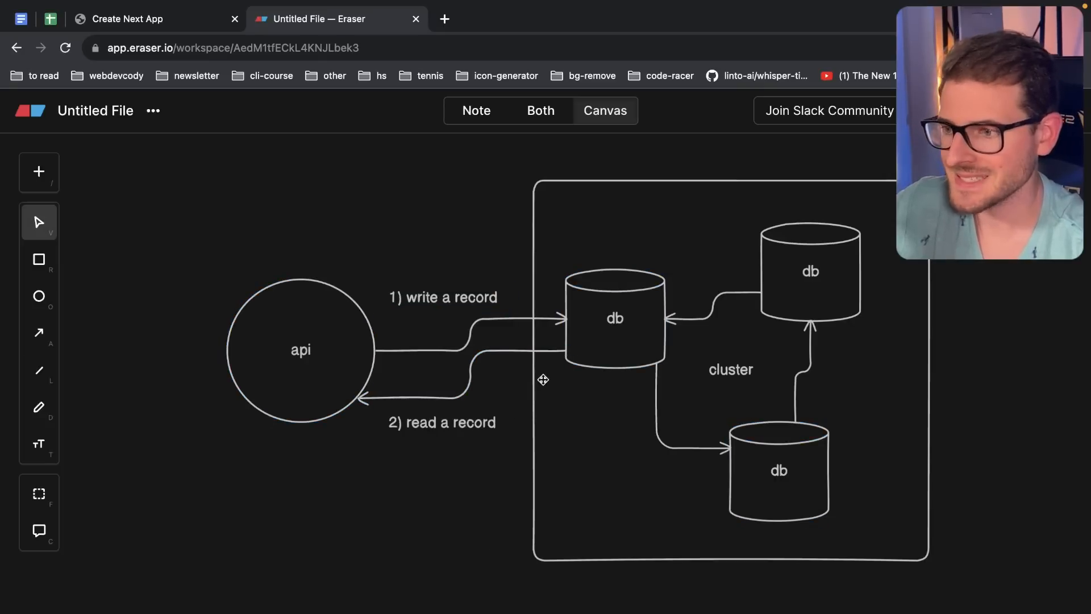
# - Place the cube icon on the api circle and add an 'eventually consistent' note above the diagram
pyautogui.click(545, 362)
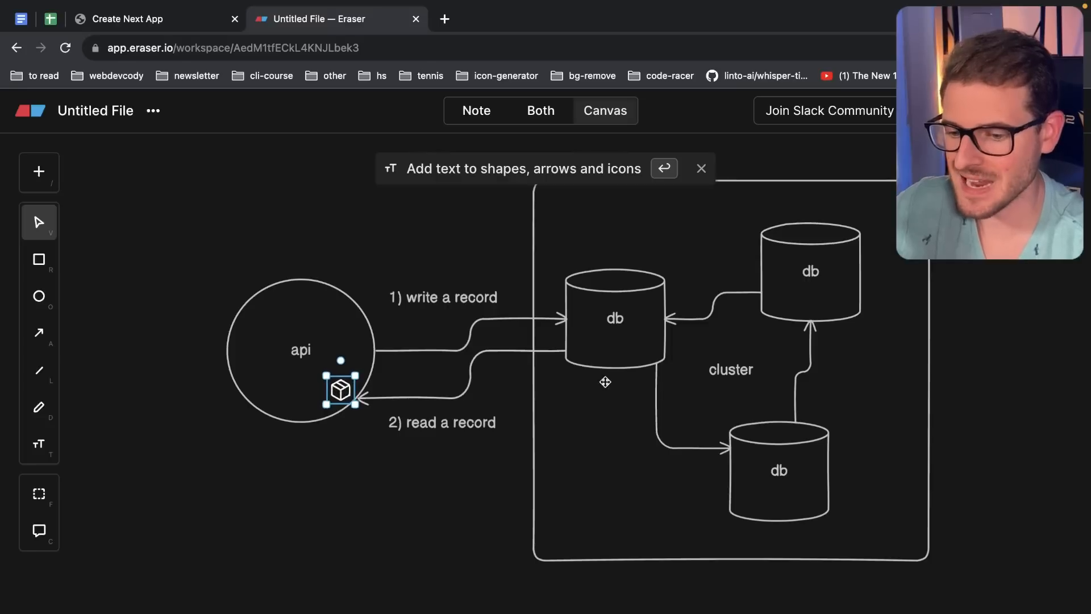
pyautogui.moveTo(774, 299)
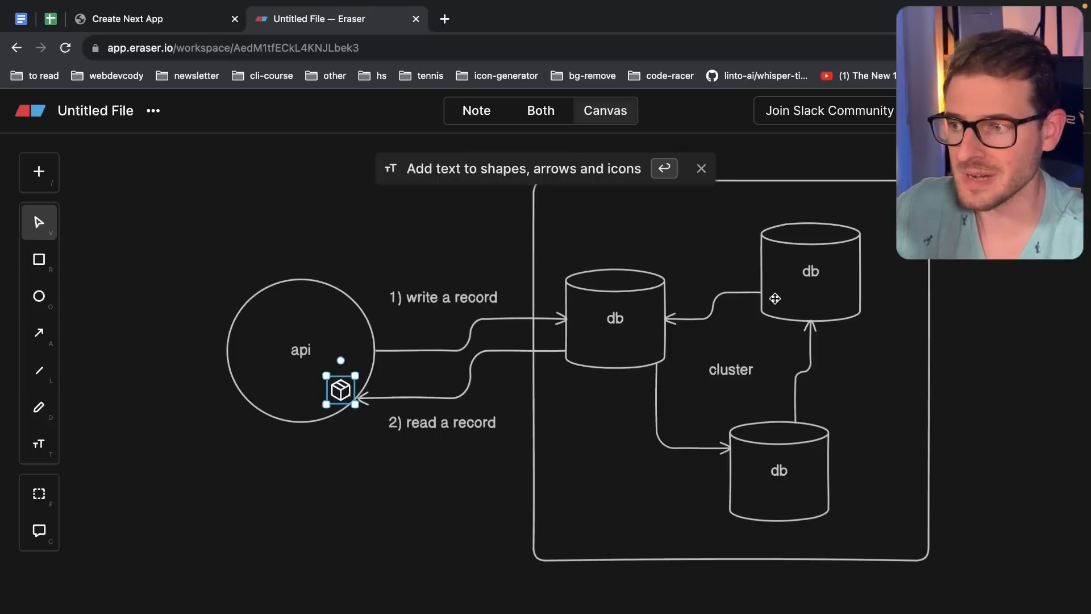
pyautogui.moveTo(786, 291)
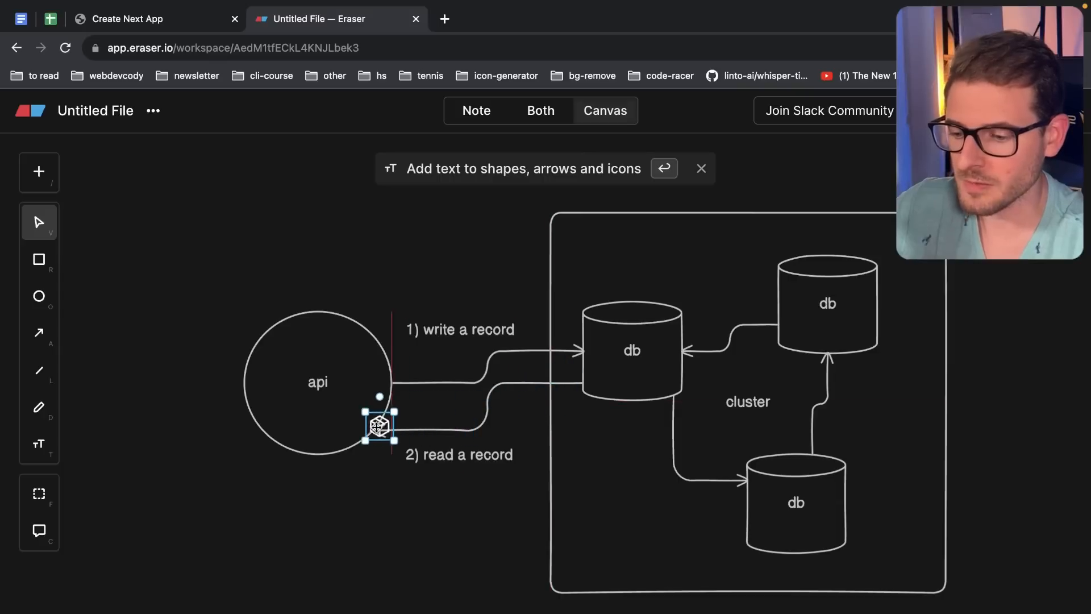
pyautogui.write('eventually consistent')
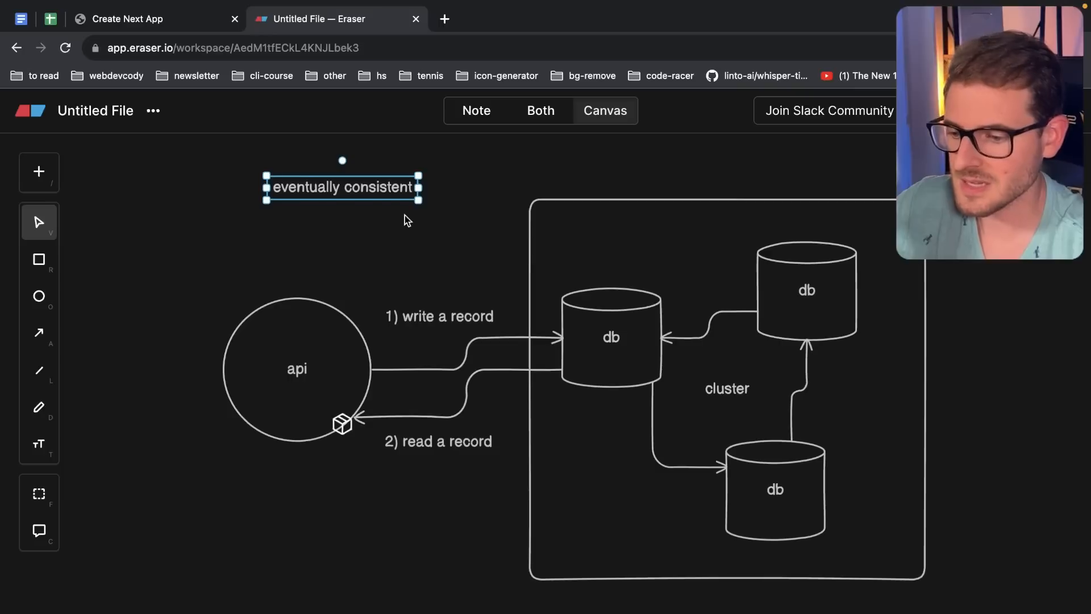
pyautogui.click(407, 249)
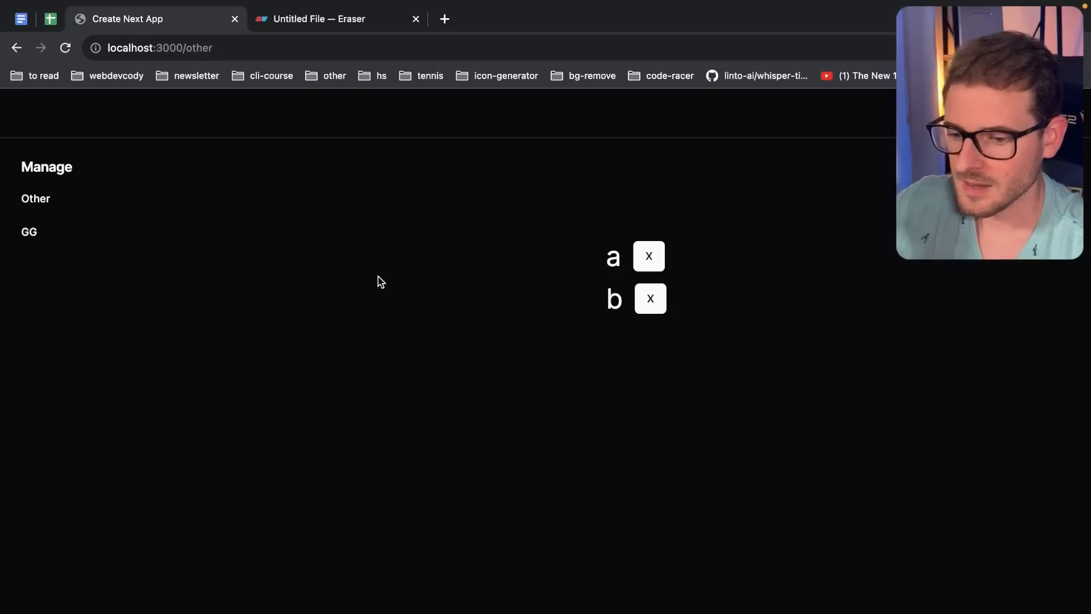
pyautogui.moveTo(422, 305)
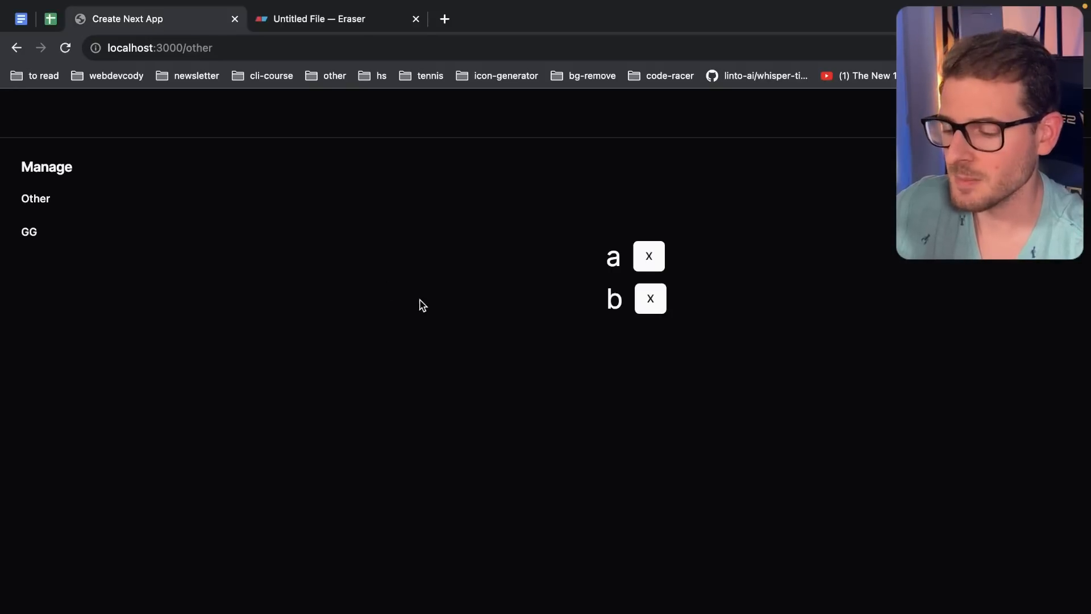
pyautogui.moveTo(425, 322)
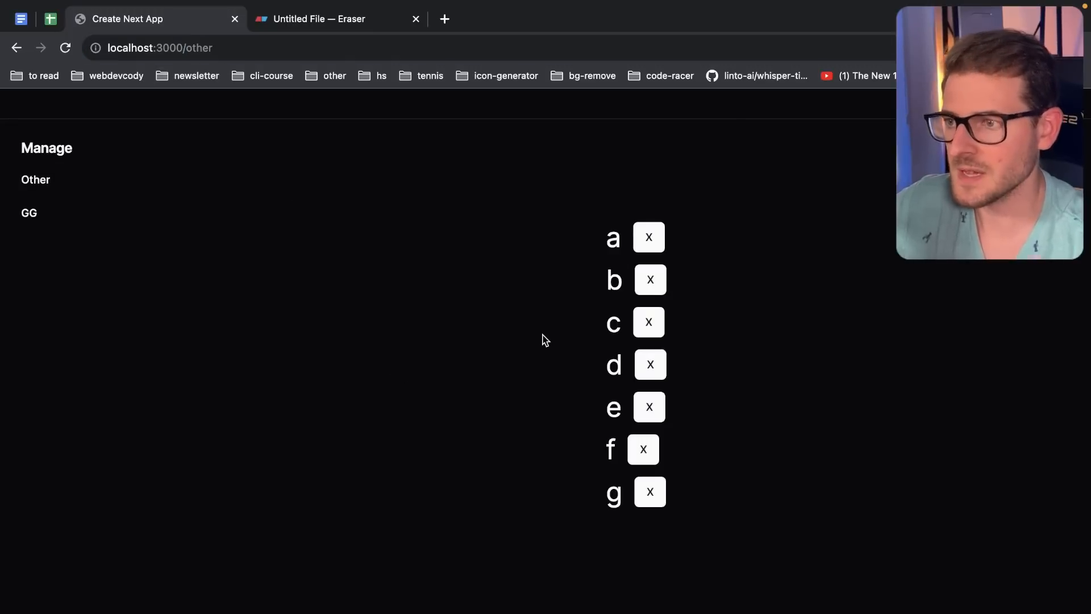
pyautogui.moveTo(602, 263)
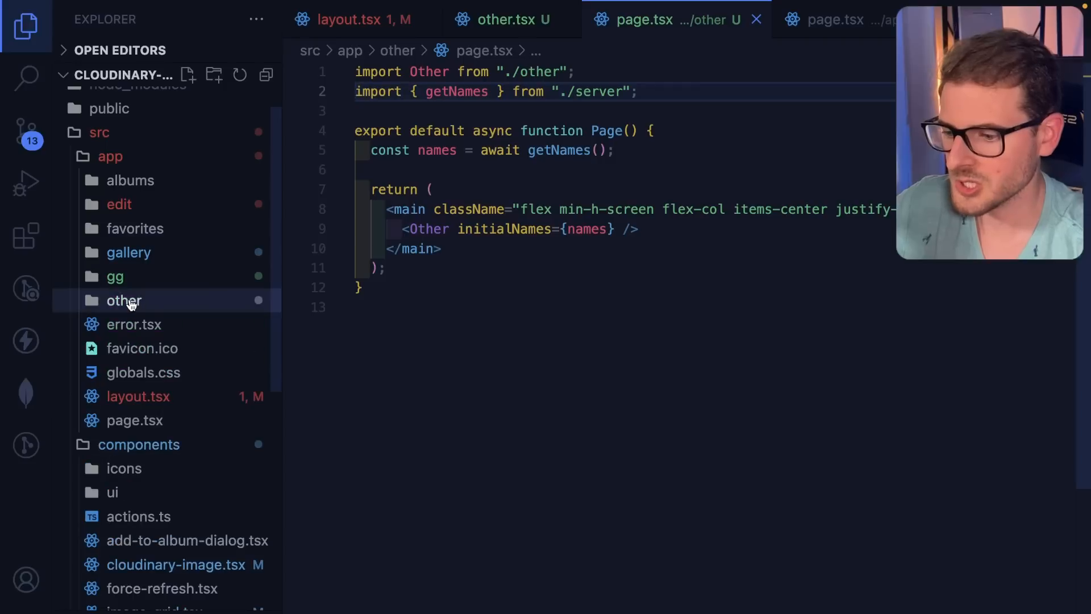
# - Expand the other folder, check page.tsx's names fetch, then scroll other.tsx to its remove handler
pyautogui.click(123, 300)
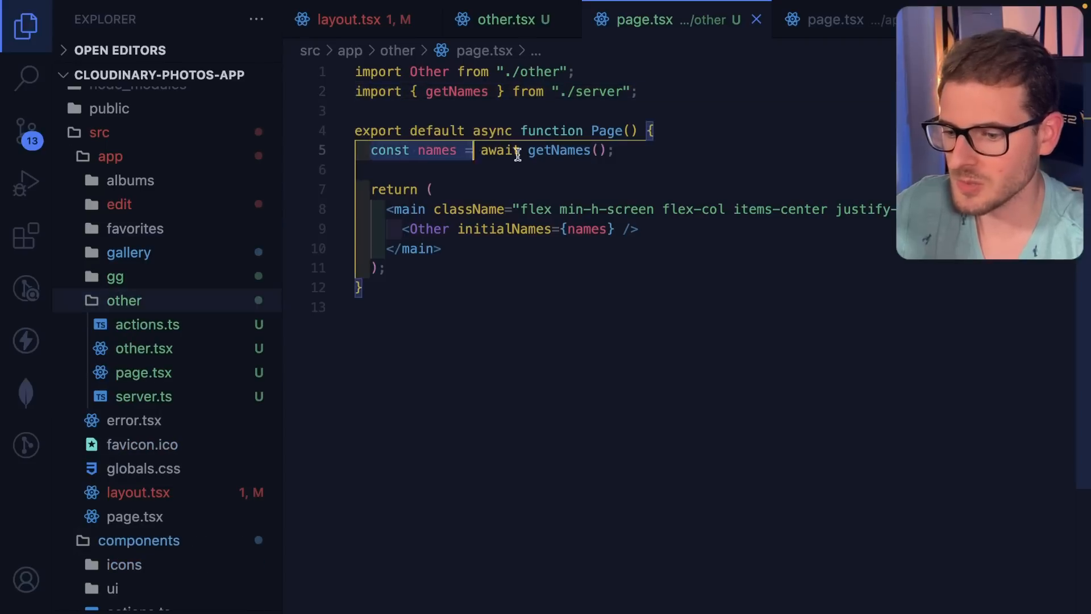
pyautogui.click(621, 150)
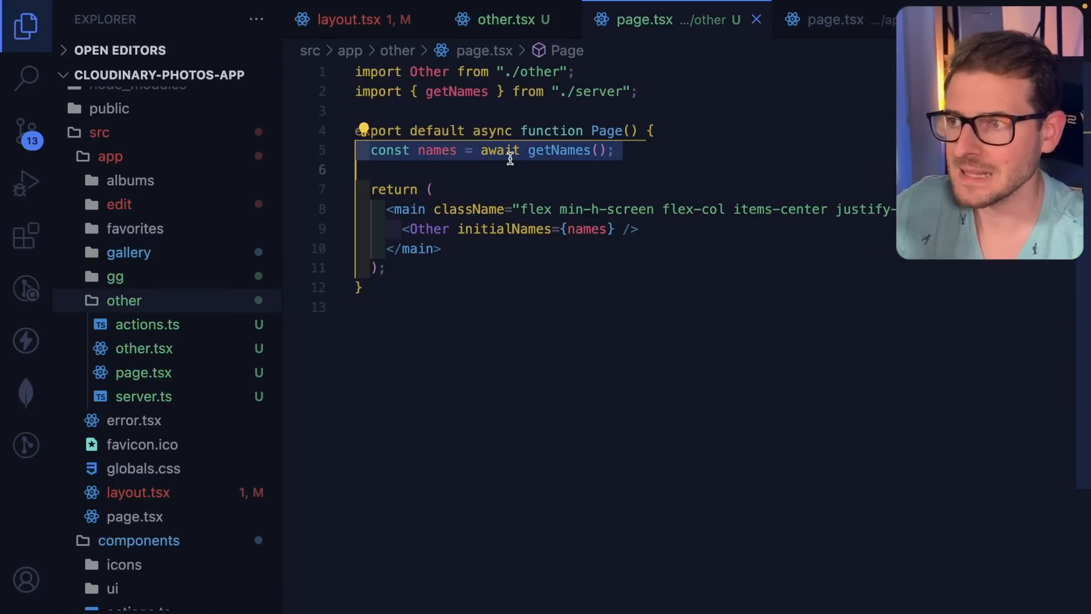
pyautogui.moveTo(508, 161)
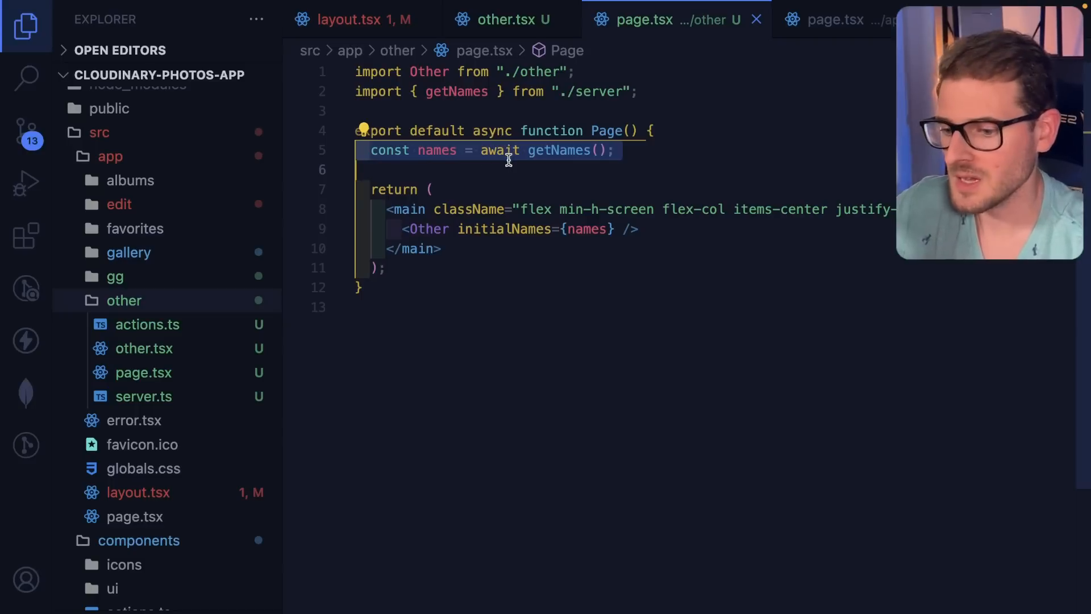
pyautogui.click(506, 19)
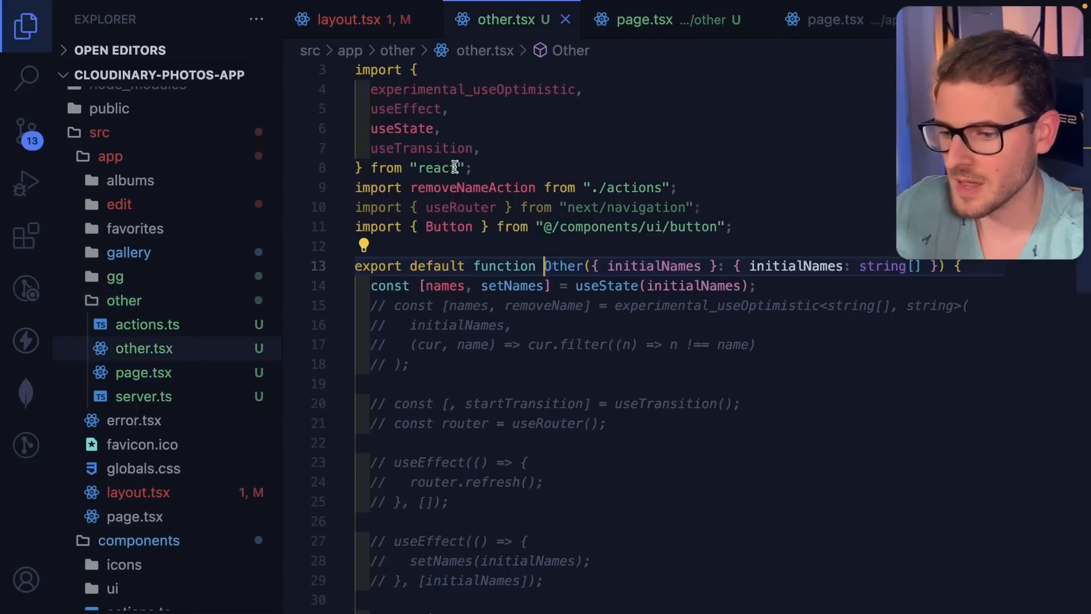
pyautogui.scroll(-3)
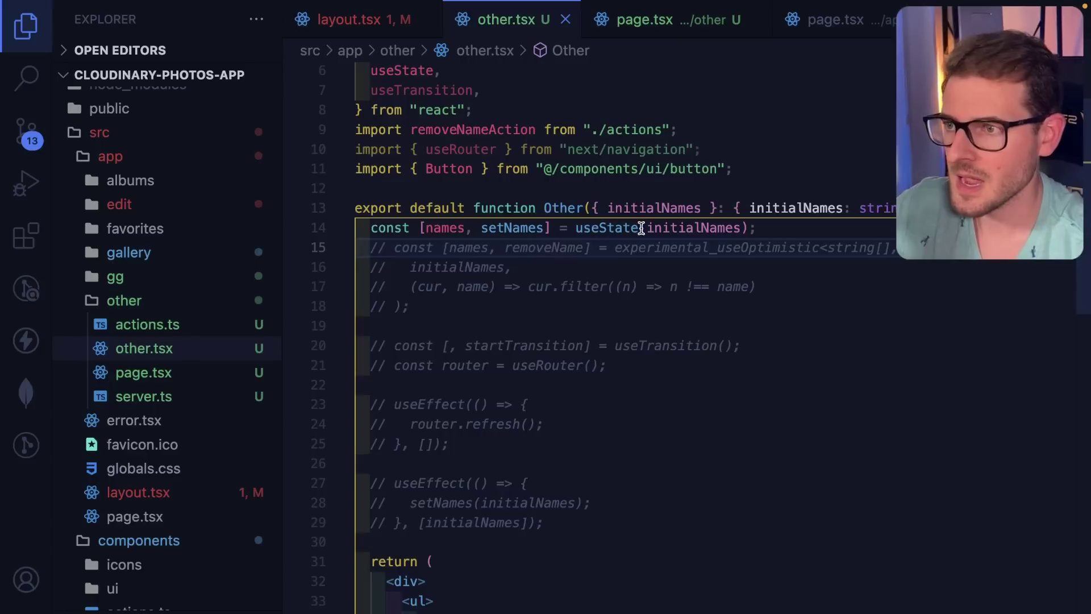
pyautogui.moveTo(606, 227)
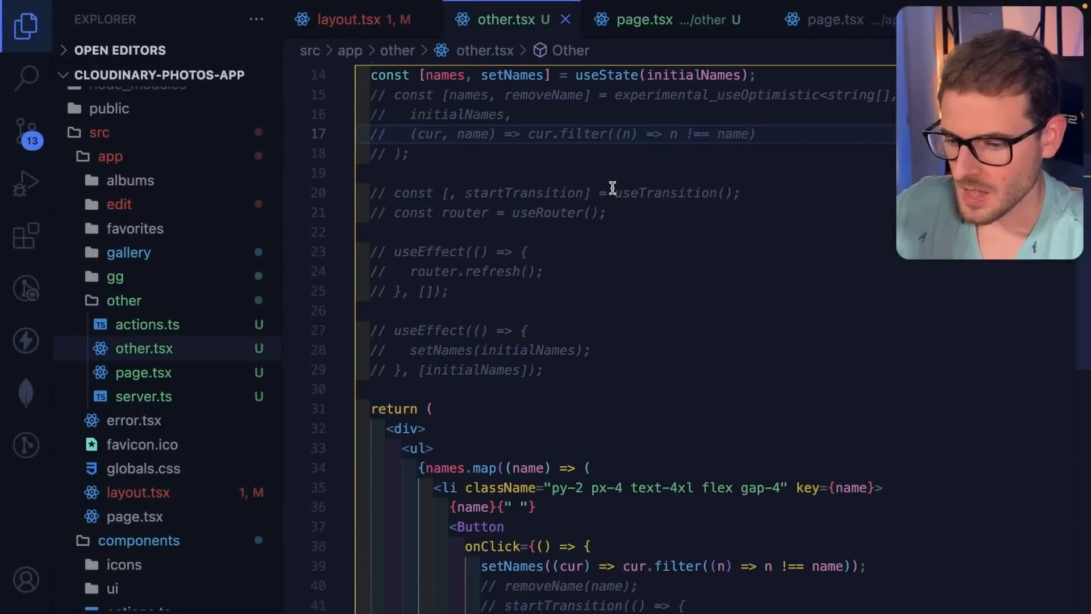
pyautogui.scroll(-3)
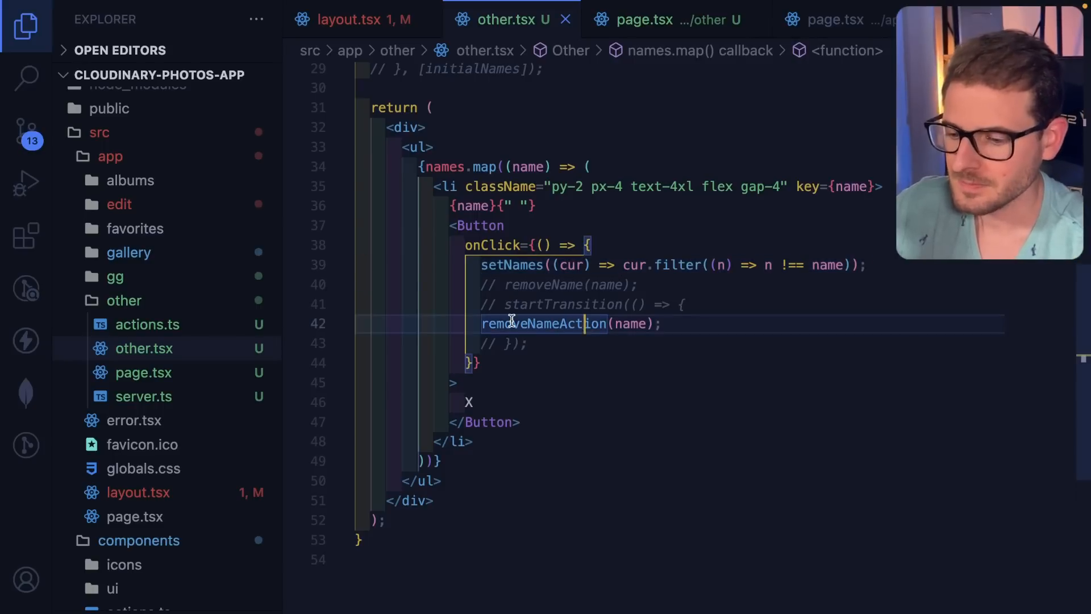
pyautogui.moveTo(543, 323)
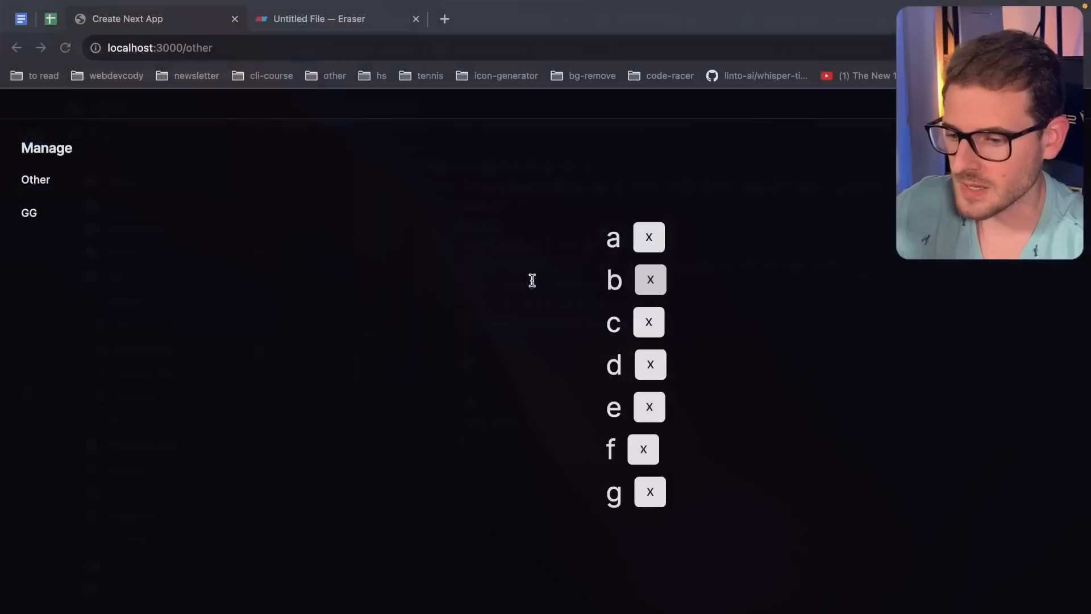
# - Remove g from the names list, visit GG, and return to the Other page
pyautogui.click(649, 491)
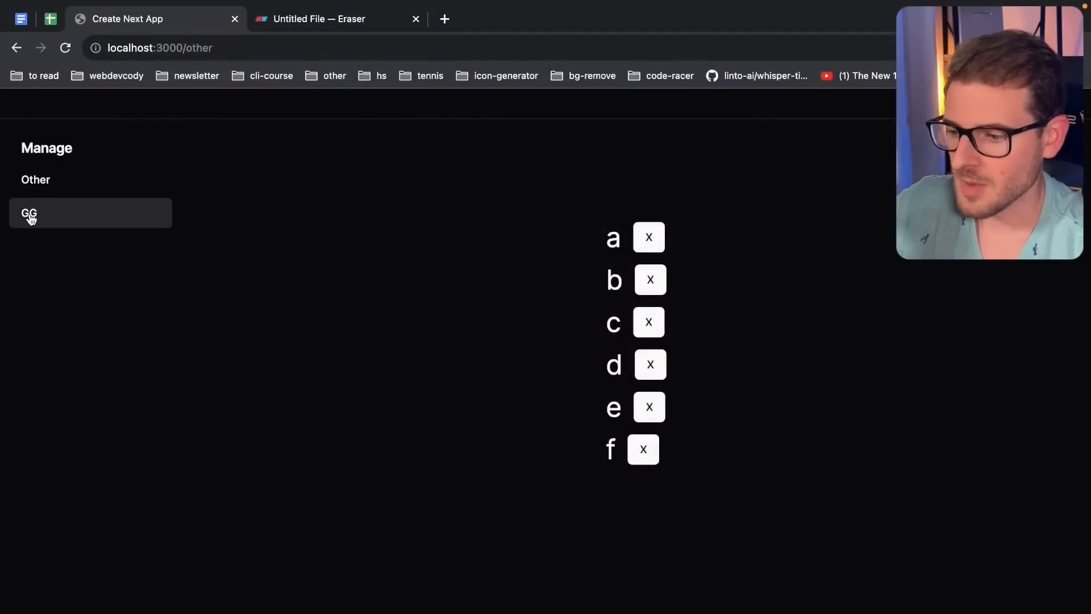
pyautogui.click(29, 213)
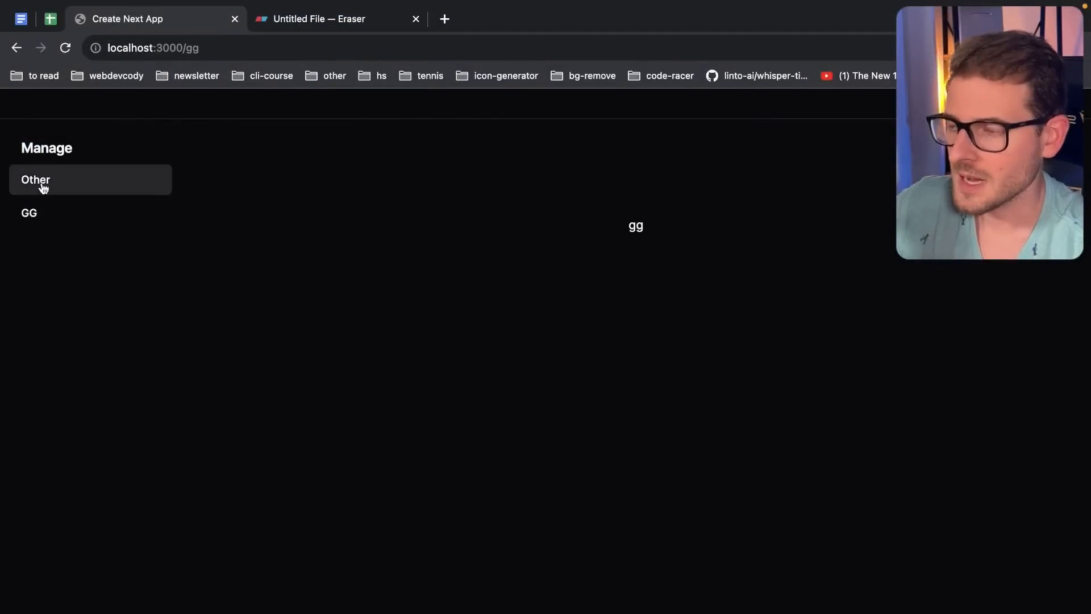
pyautogui.click(35, 180)
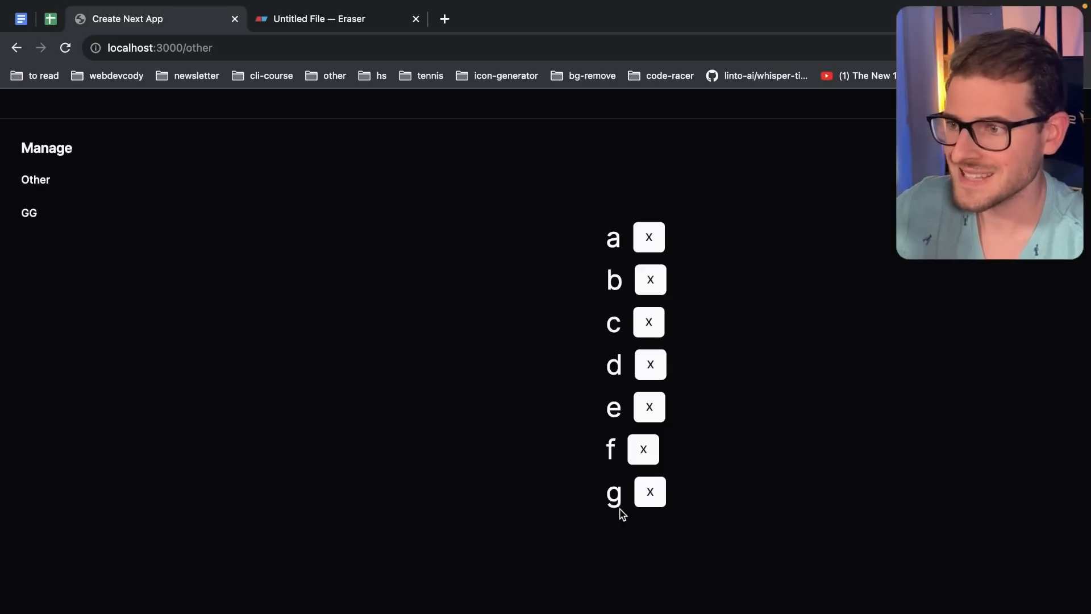
pyautogui.moveTo(624, 553)
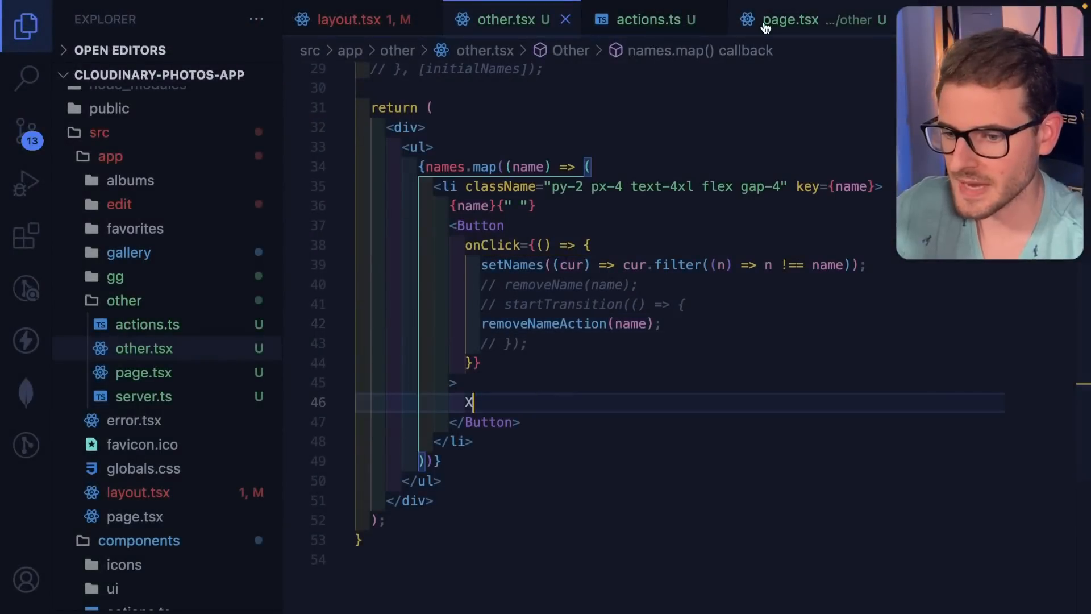
# - Switch from actions.ts to app/other page.tsx and select its getNames call
pyautogui.click(648, 20)
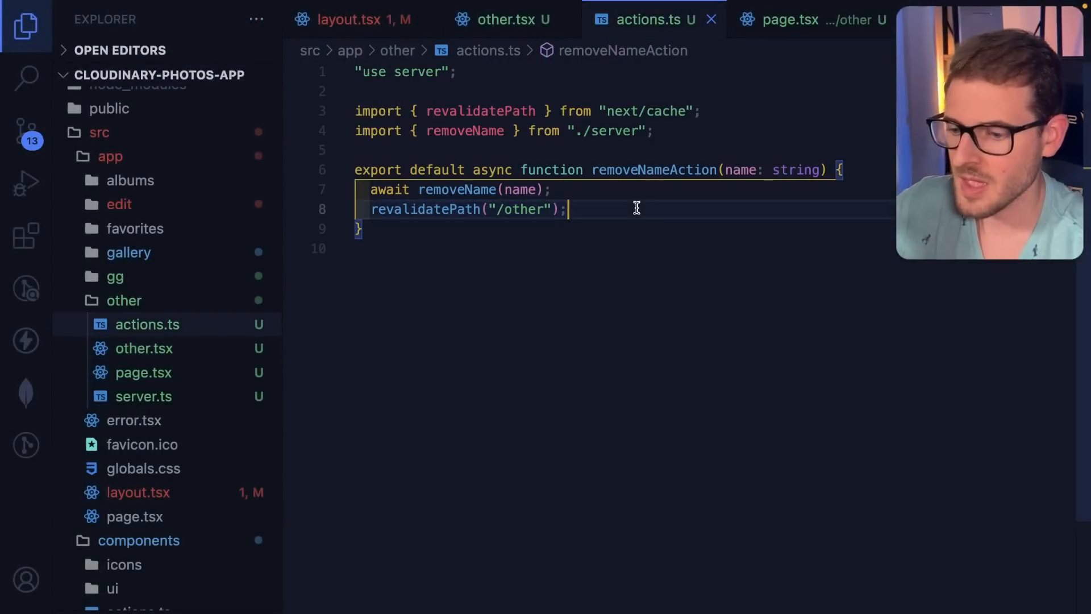
pyautogui.moveTo(486, 111)
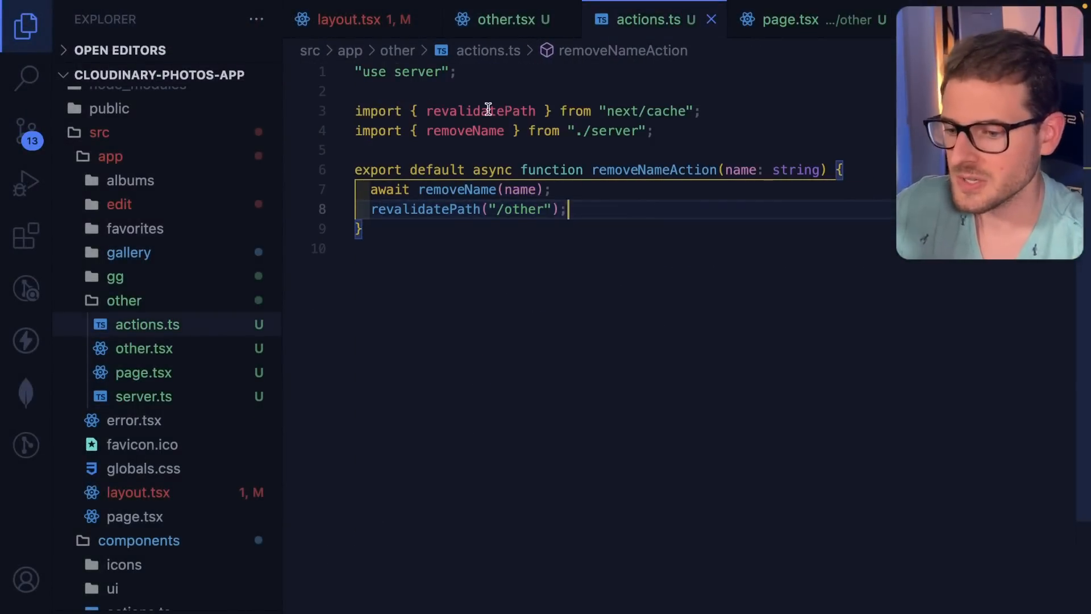
pyautogui.click(512, 18)
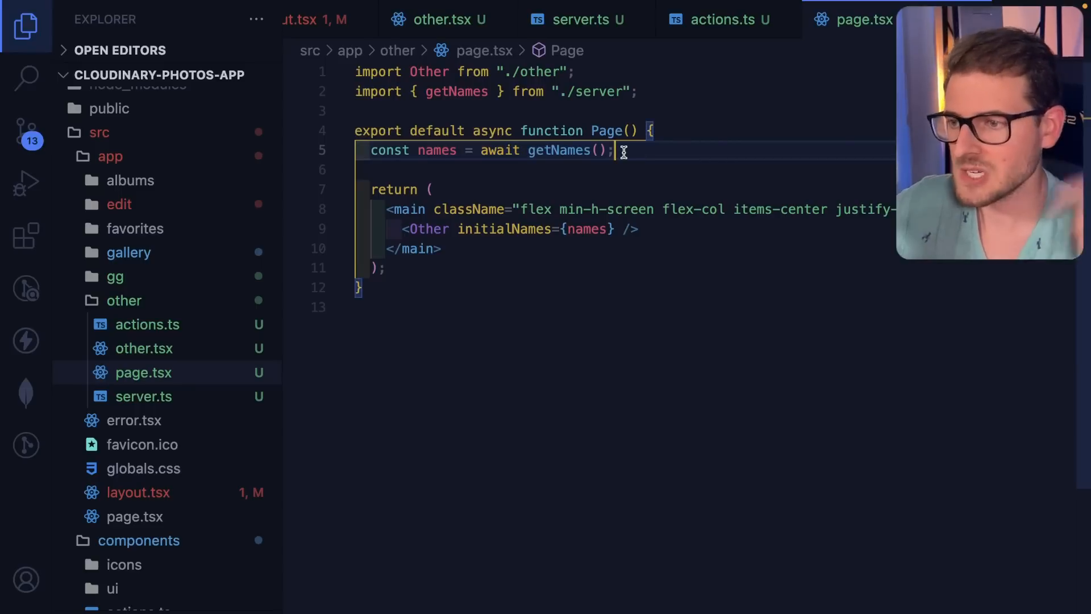
pyautogui.moveTo(514, 177)
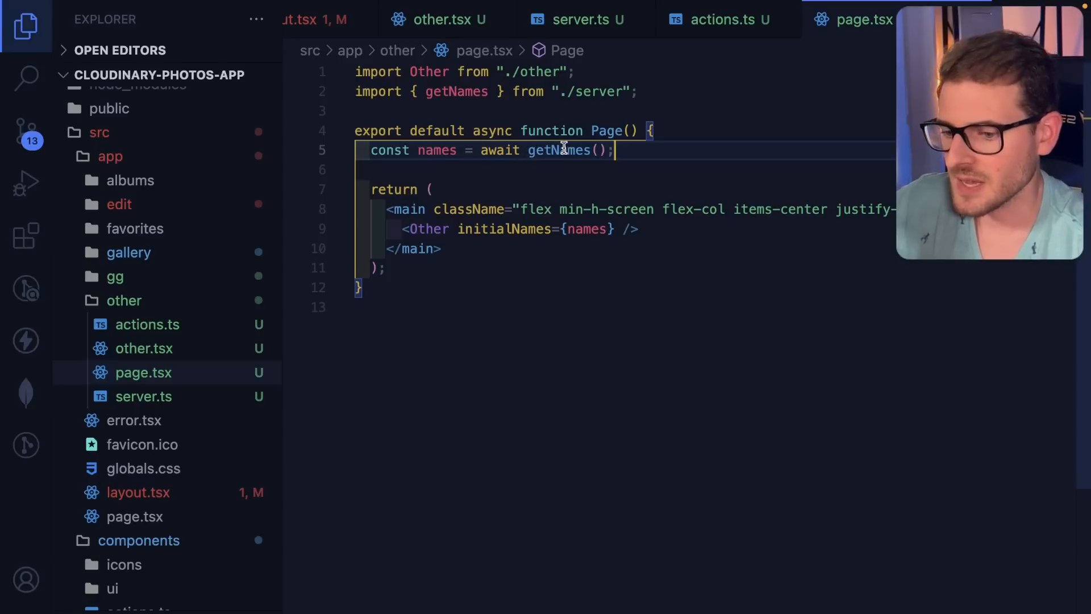
pyautogui.doubleClick(437, 149)
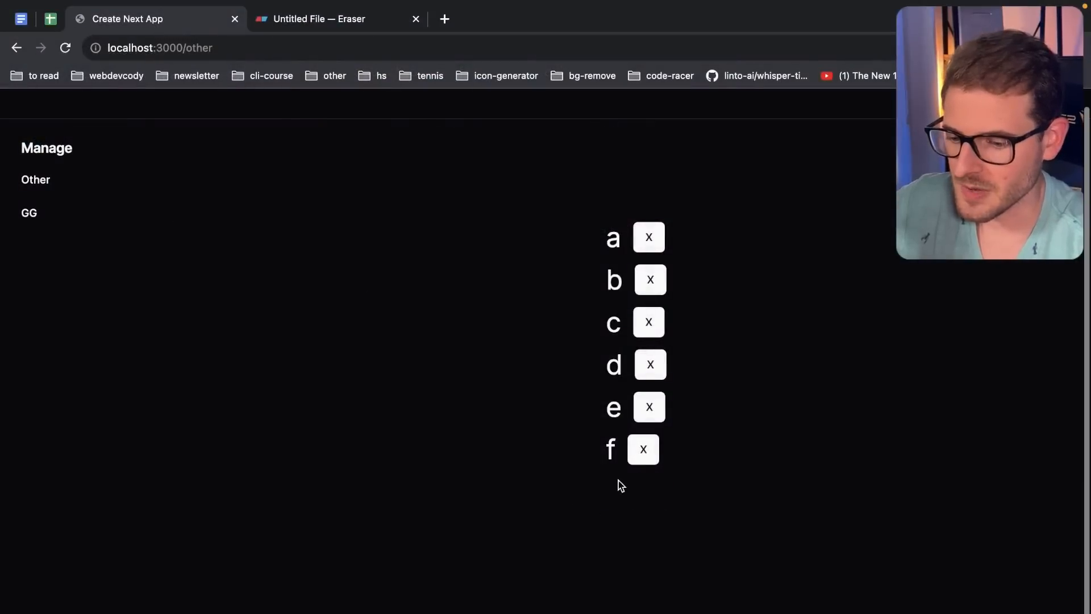
# - Delete f from the names list, go to GG, then come back to Other
pyautogui.click(642, 449)
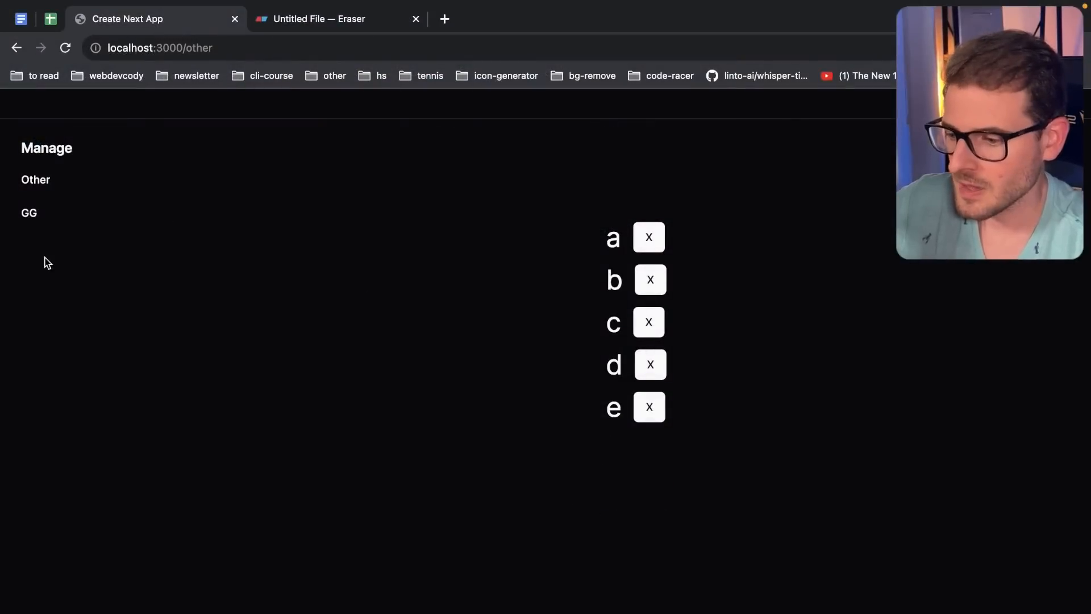
pyautogui.click(29, 212)
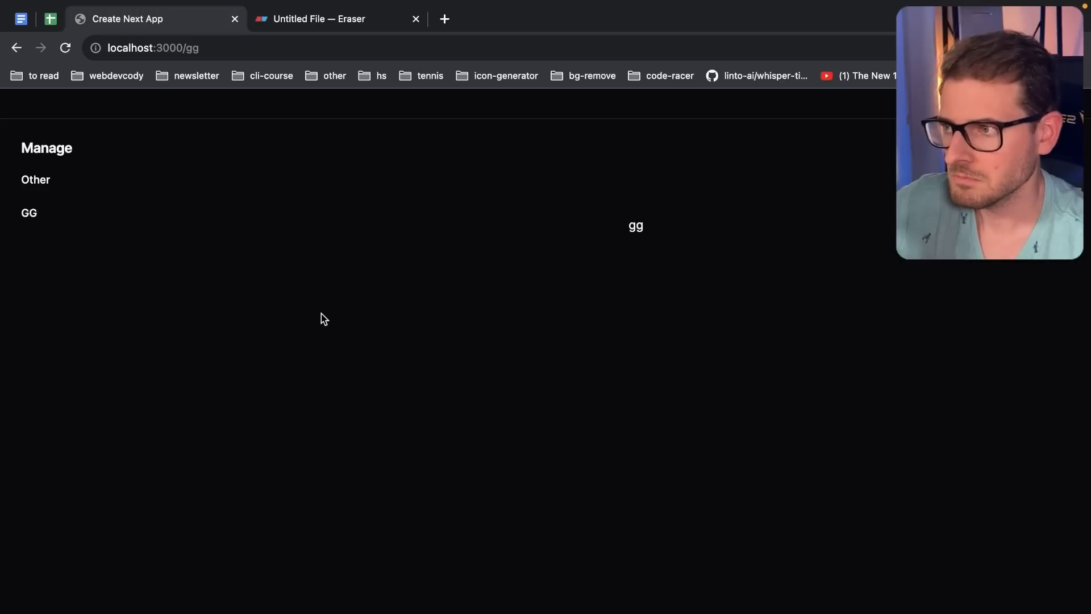
pyautogui.moveTo(59, 193)
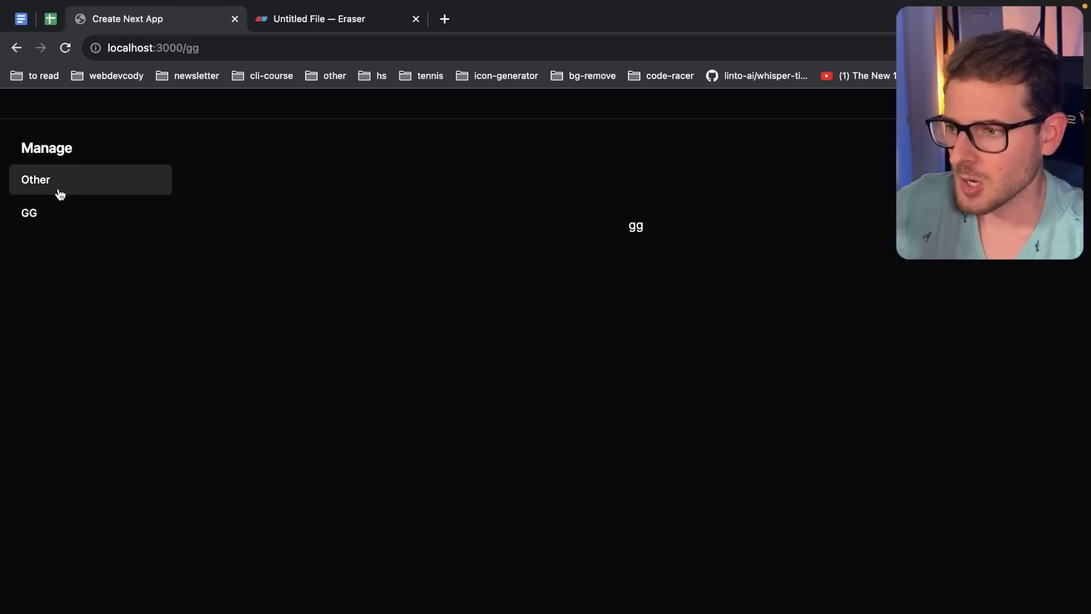
pyautogui.click(35, 180)
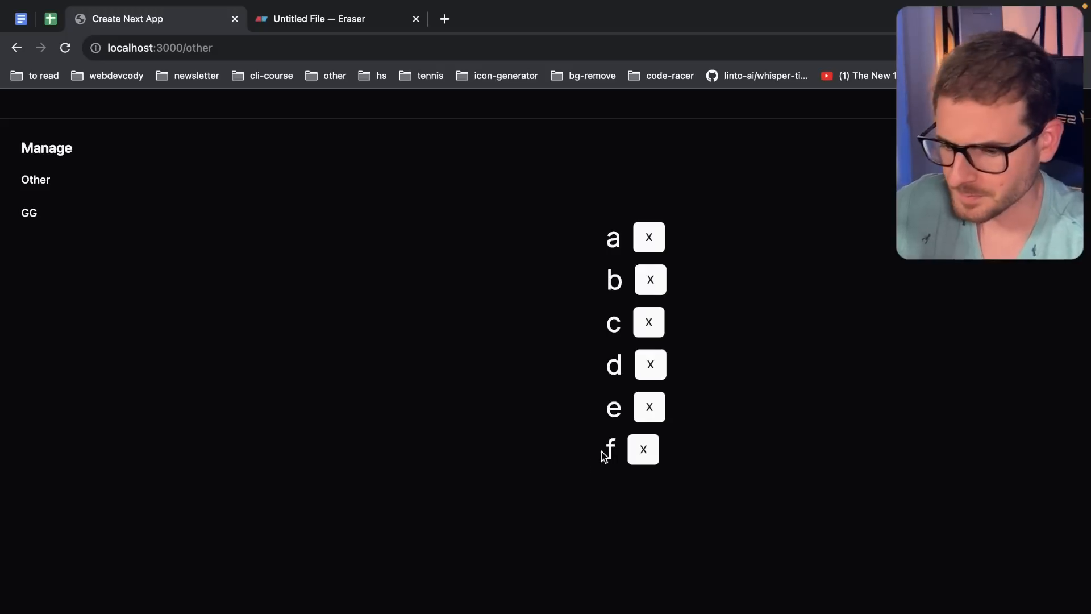
pyautogui.moveTo(602, 523)
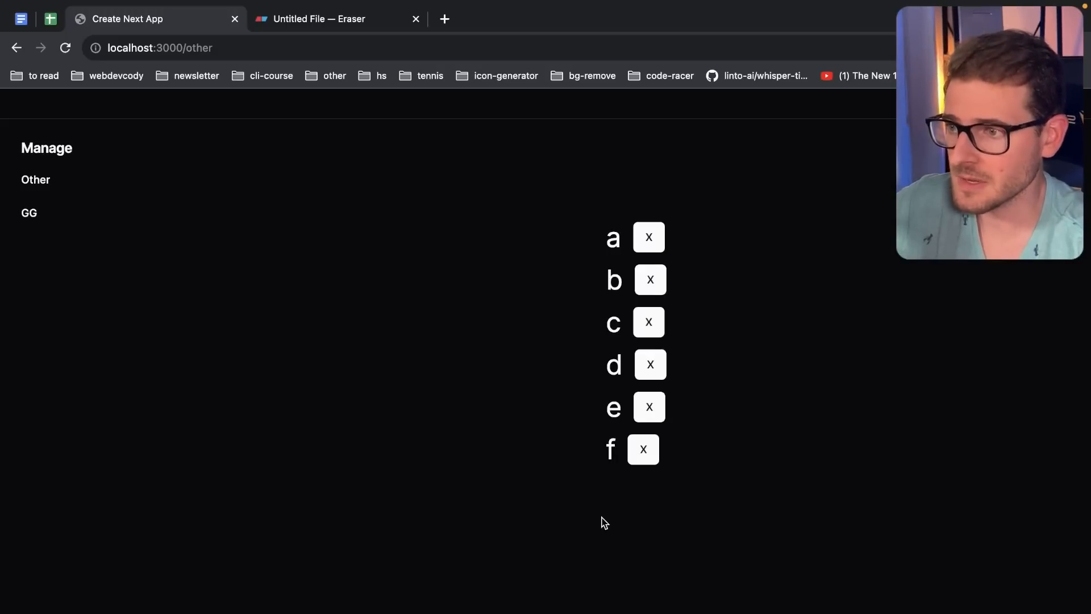
pyautogui.moveTo(595, 508)
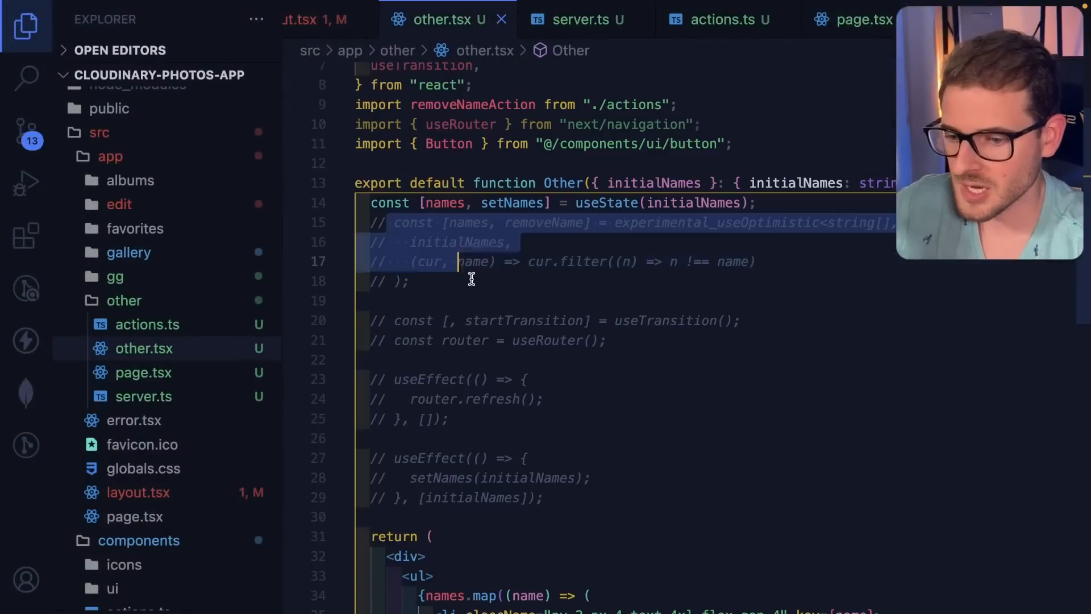
# - Clear the selection in other.tsx and scroll down through the commented router code
pyautogui.click(672, 223)
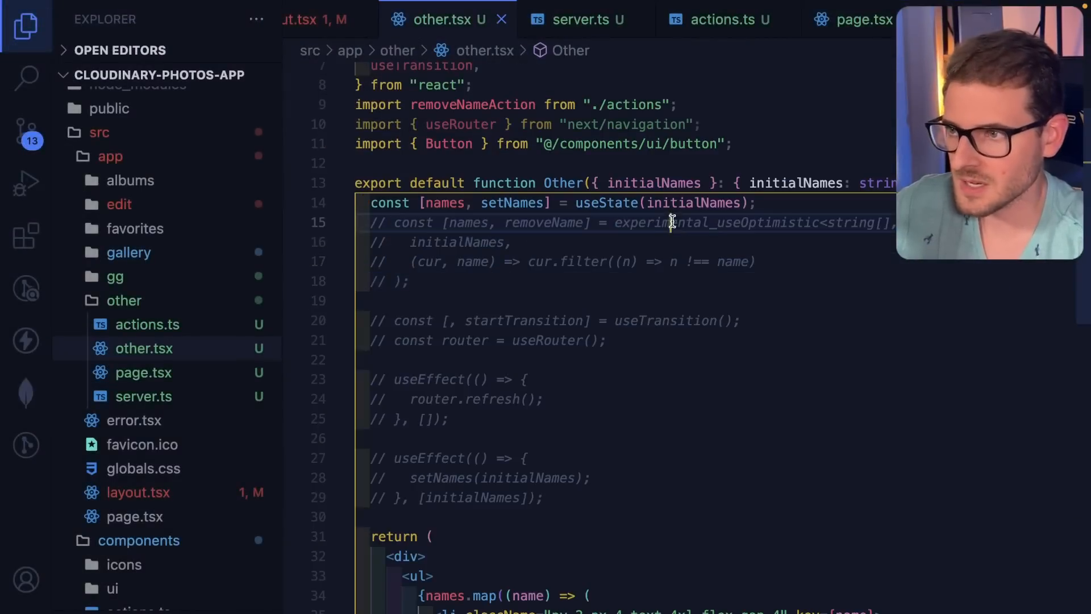
pyautogui.scroll(-3)
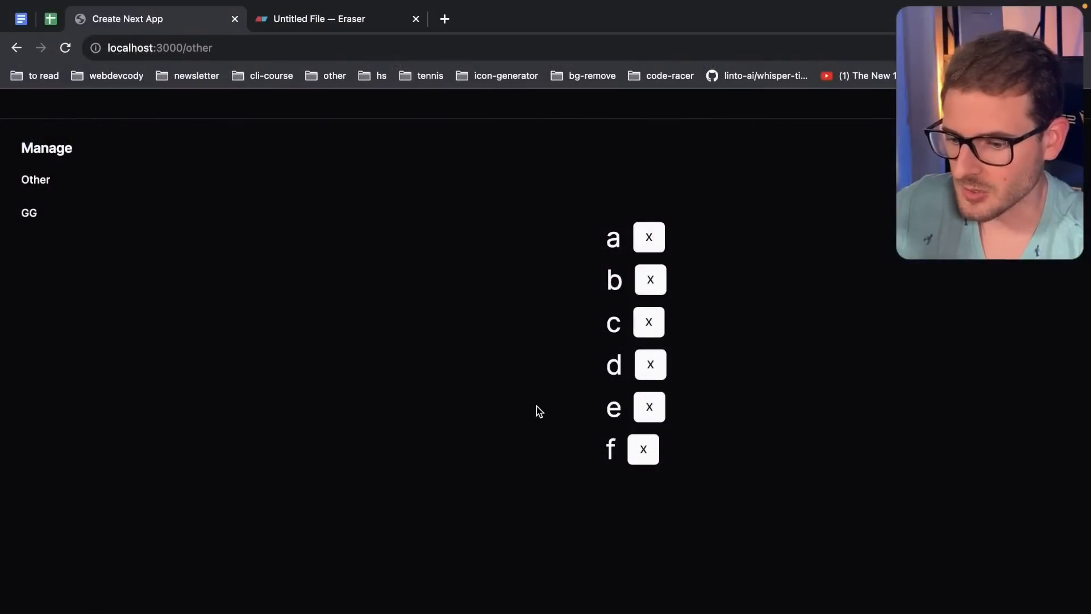
# - Delete f and e from the list, visit GG, and return to Other
pyautogui.click(642, 449)
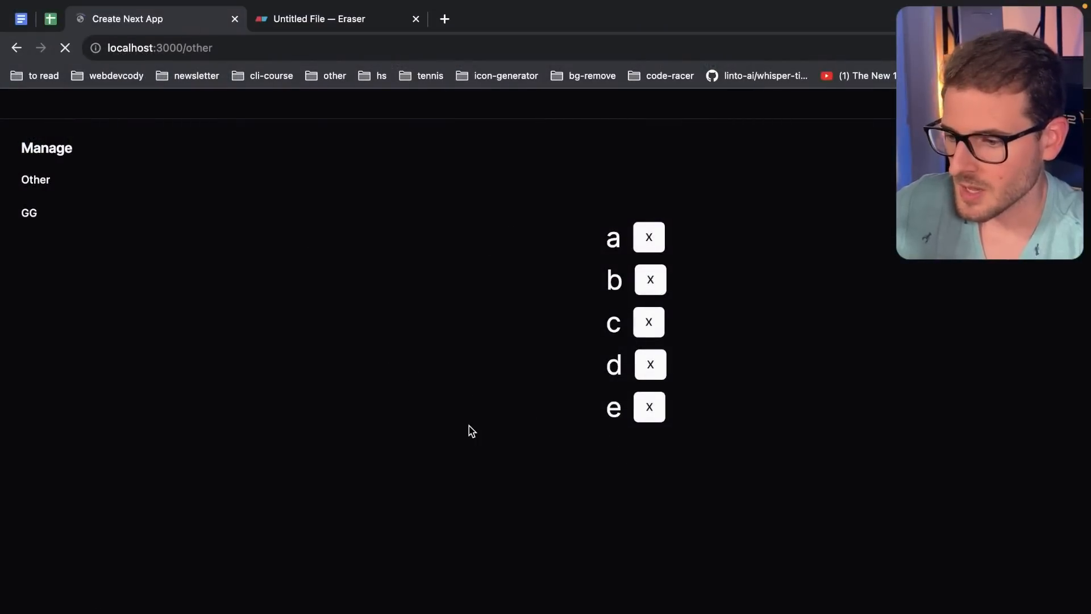
pyautogui.click(649, 407)
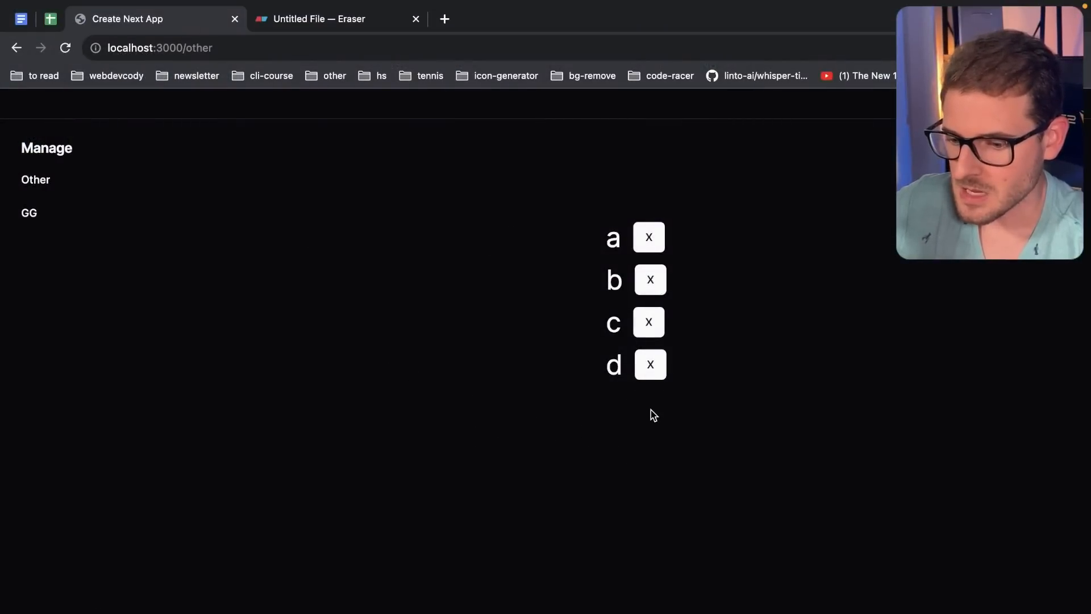
pyautogui.click(29, 212)
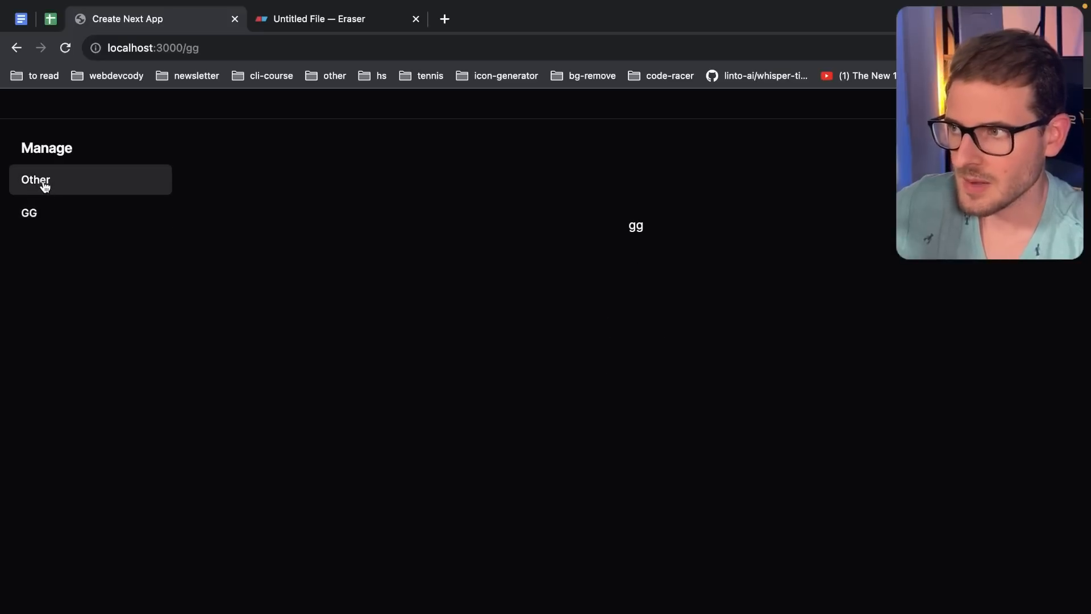
pyautogui.click(34, 180)
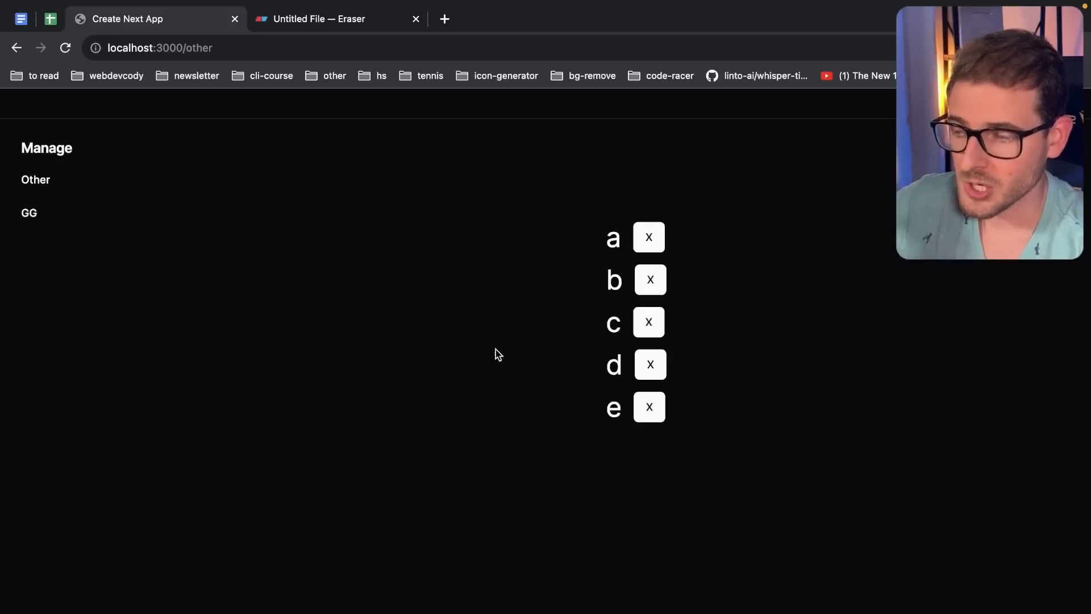
pyautogui.moveTo(484, 363)
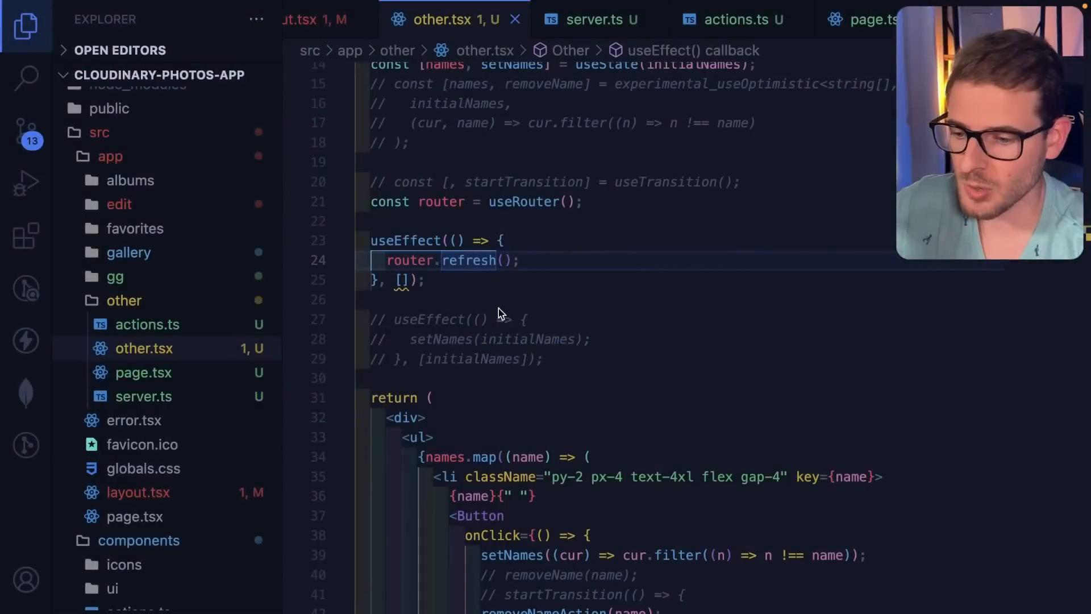
# - Go to the revalidatePath call in actions.ts, then return to other.tsx and scroll up
pyautogui.scroll(3)
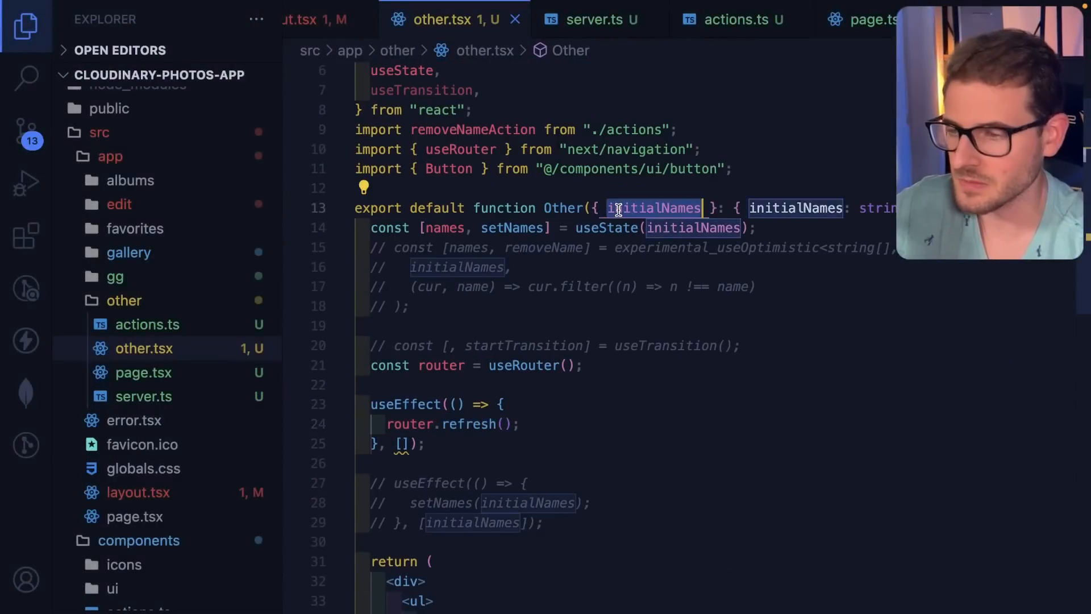
pyautogui.scroll(-3)
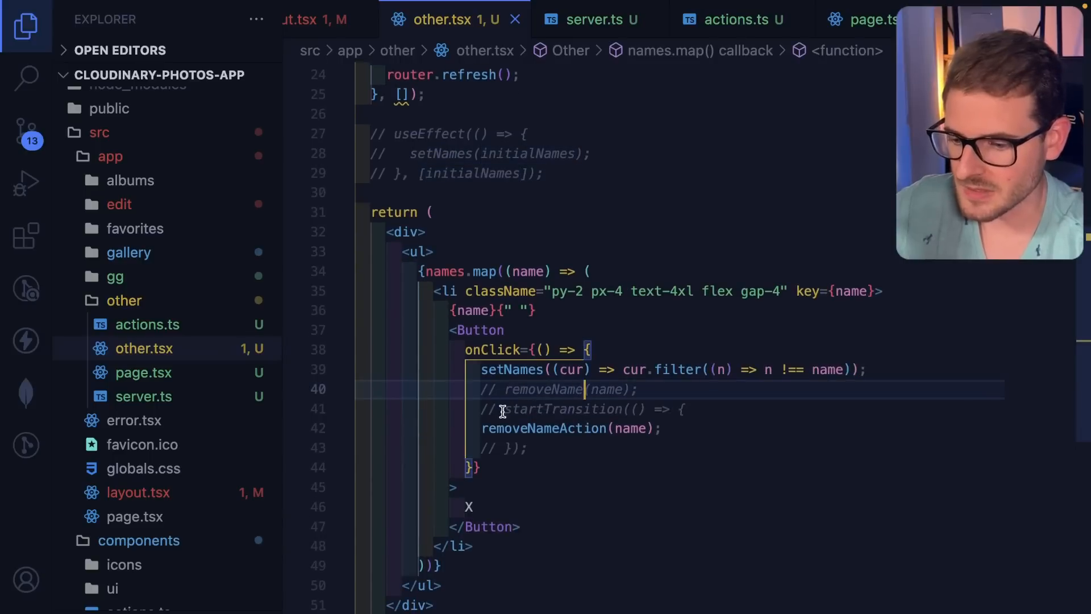
pyautogui.click(730, 20)
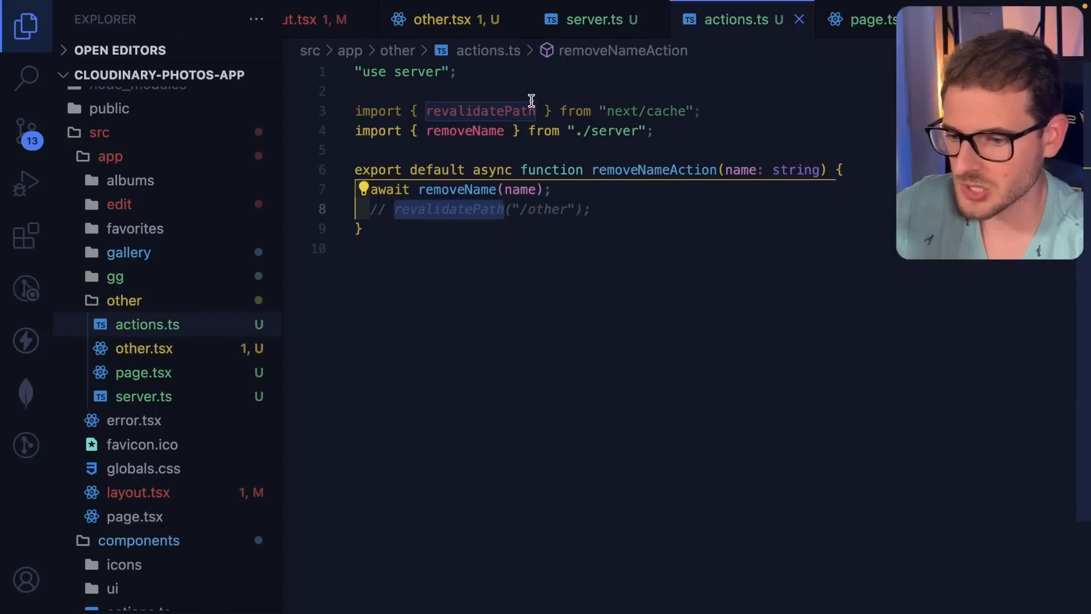
pyautogui.click(443, 20)
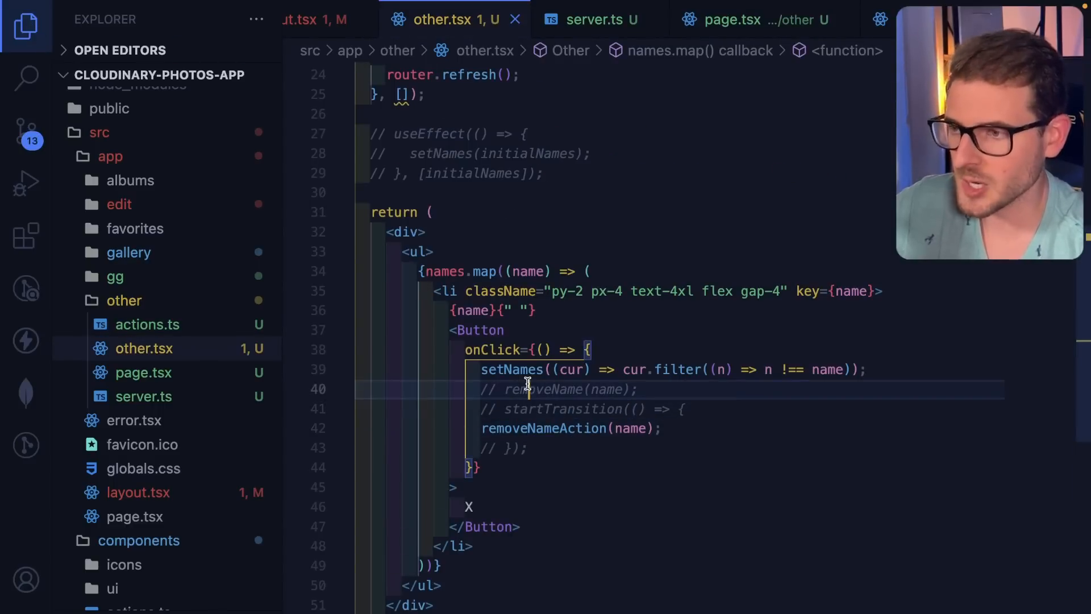
pyautogui.scroll(3)
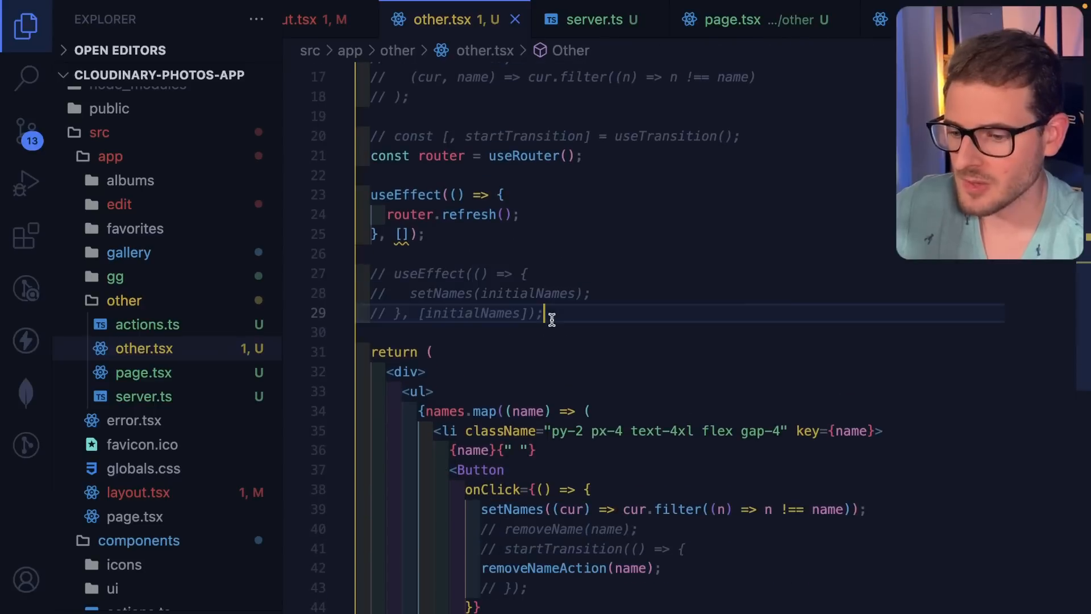
# - Uncomment the initialNames sync effect, then inspect the getNames call in page.tsx
pyautogui.press('ctrl+/')
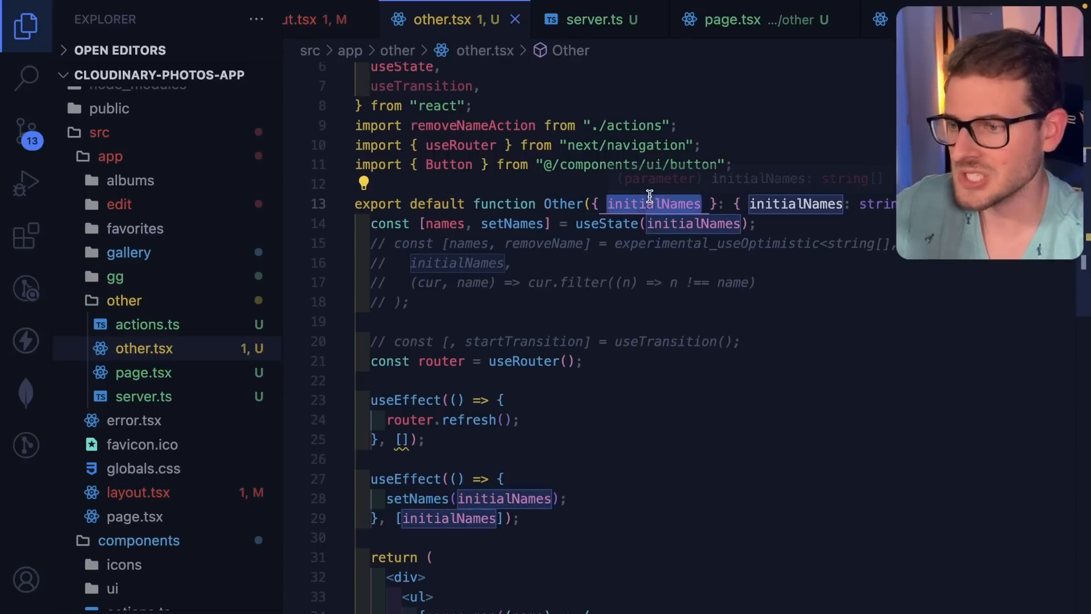
pyautogui.click(733, 19)
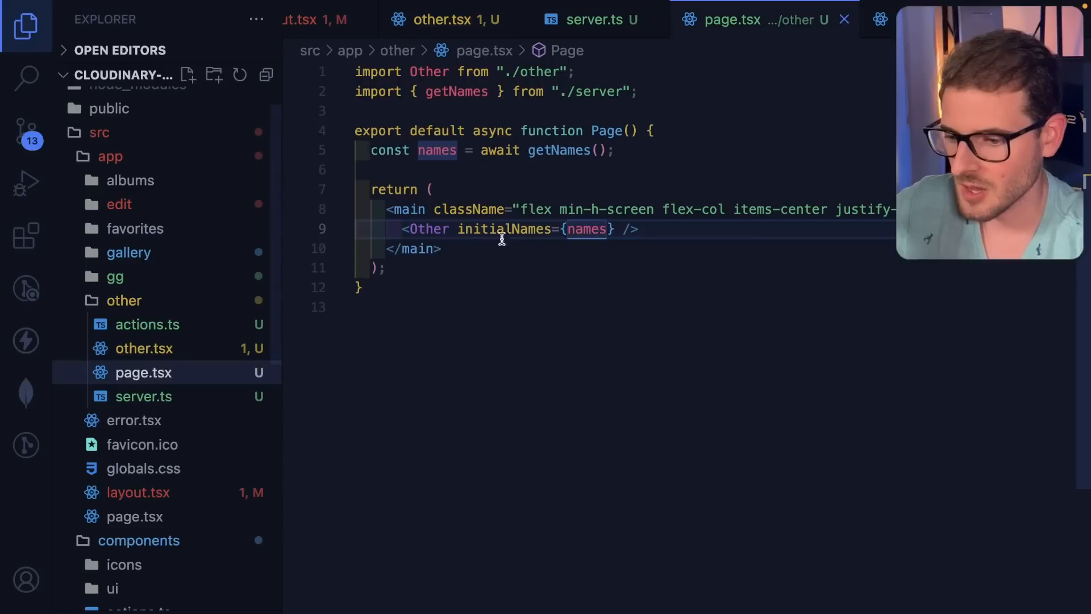
pyautogui.click(614, 150)
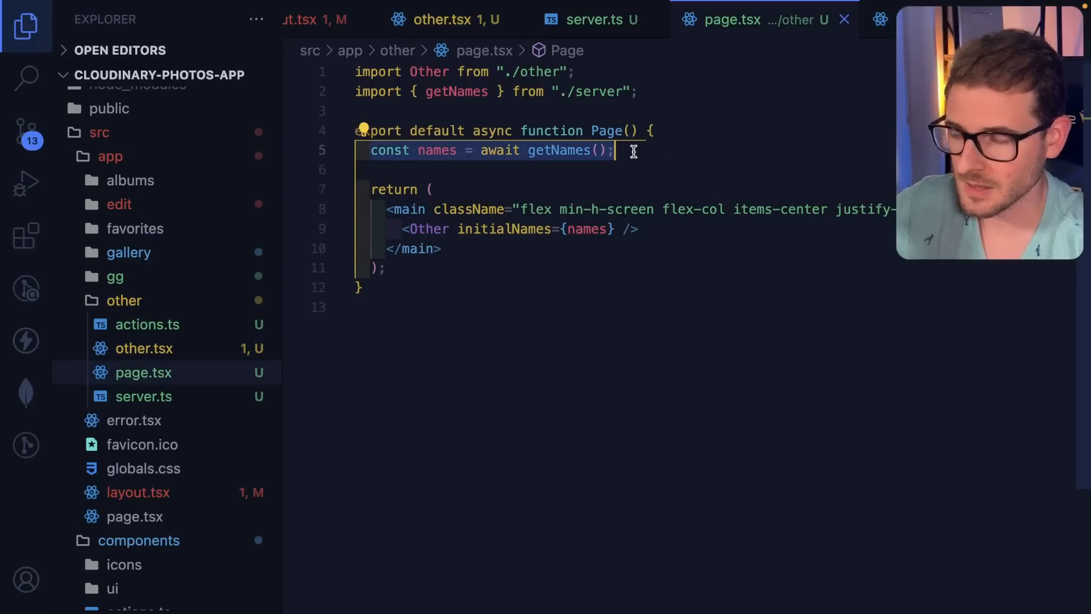
pyautogui.doubleClick(437, 150)
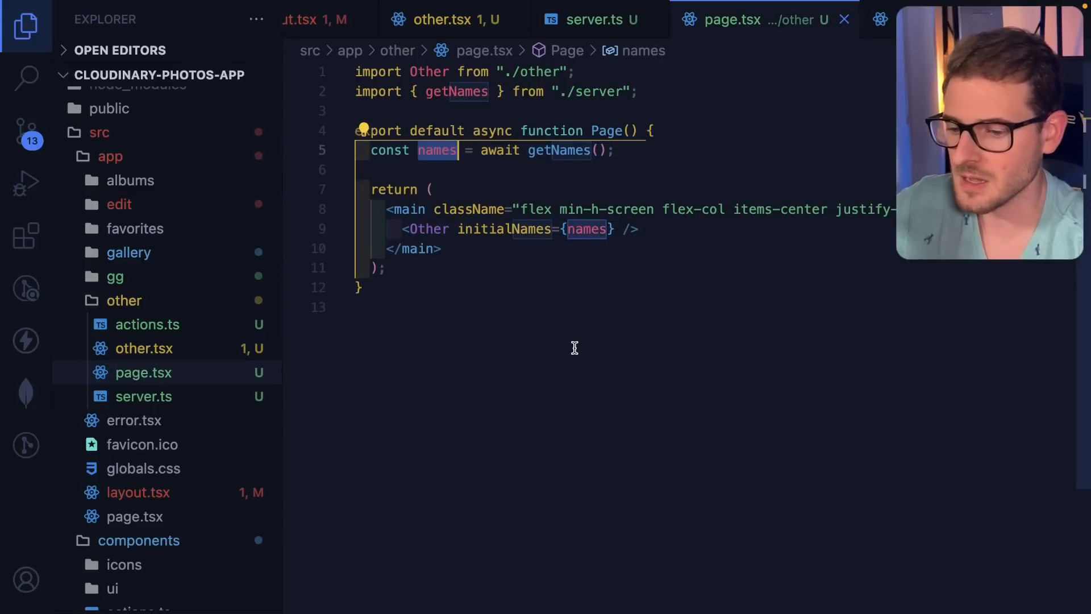
pyautogui.moveTo(430, 228)
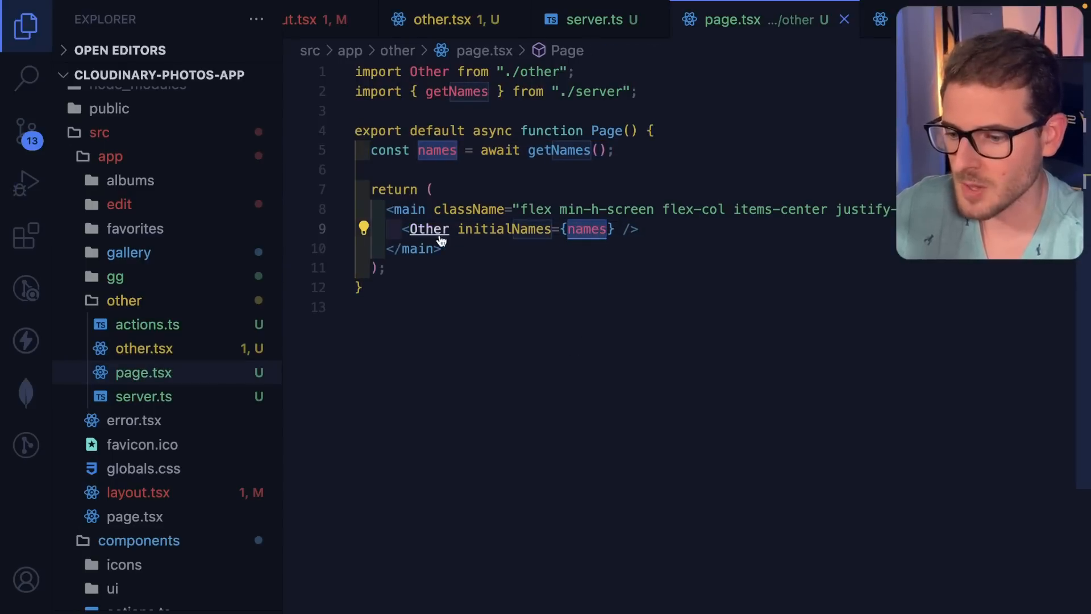
# - Return to other.tsx and highlight initialNames, setNames and the router.refresh call
pyautogui.click(445, 19)
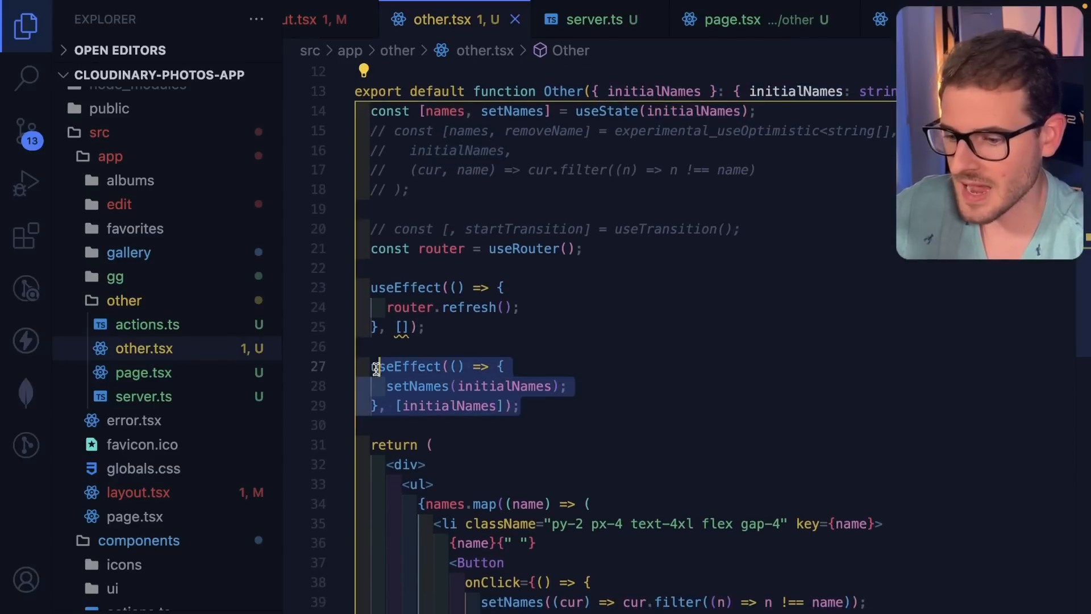
pyautogui.moveTo(506, 387)
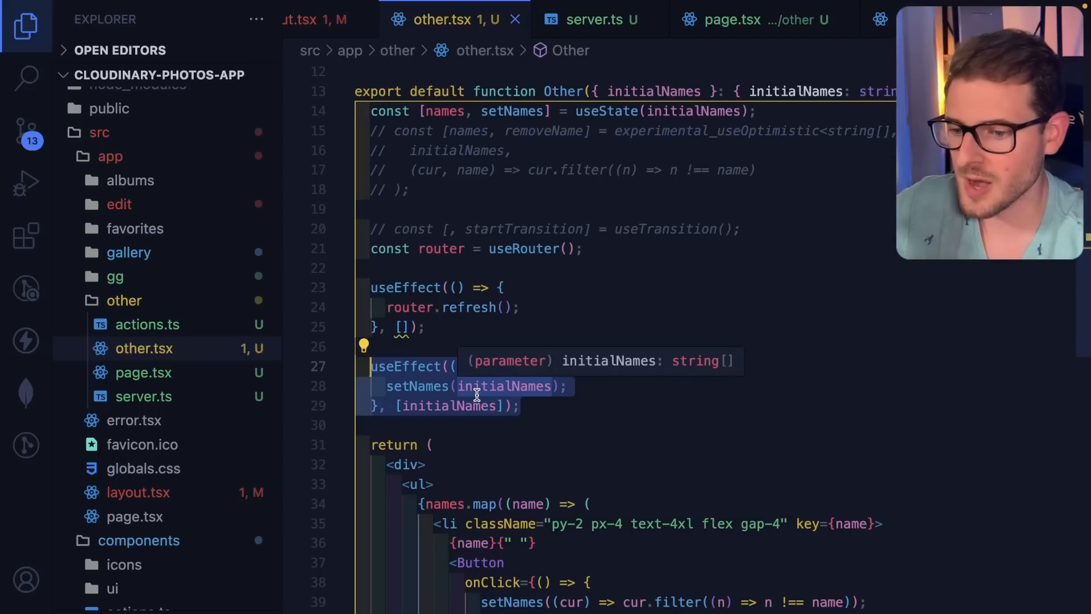
pyautogui.click(619, 357)
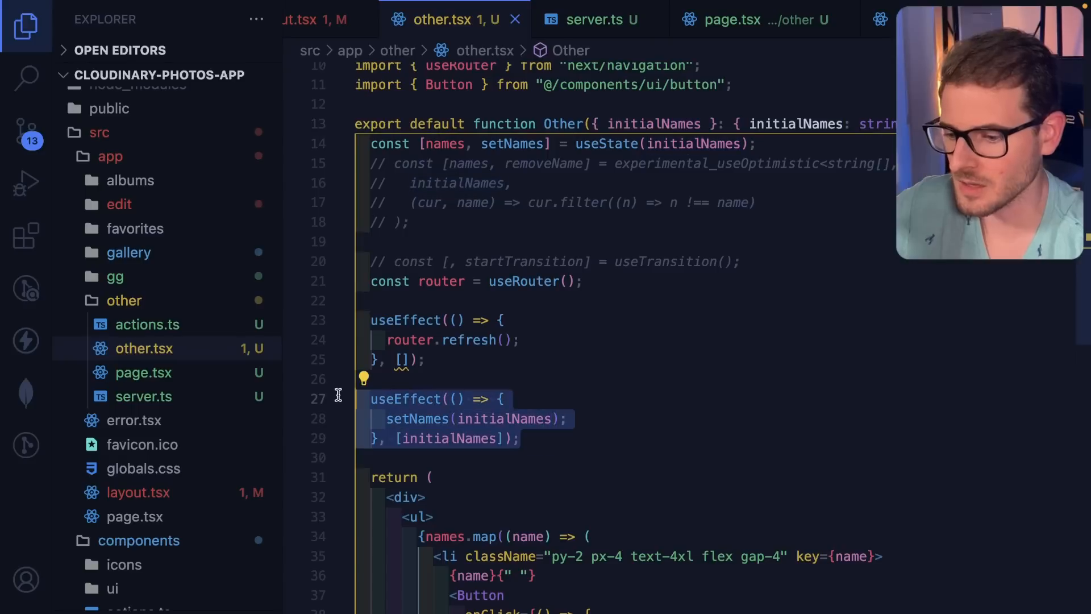
pyautogui.doubleClick(653, 124)
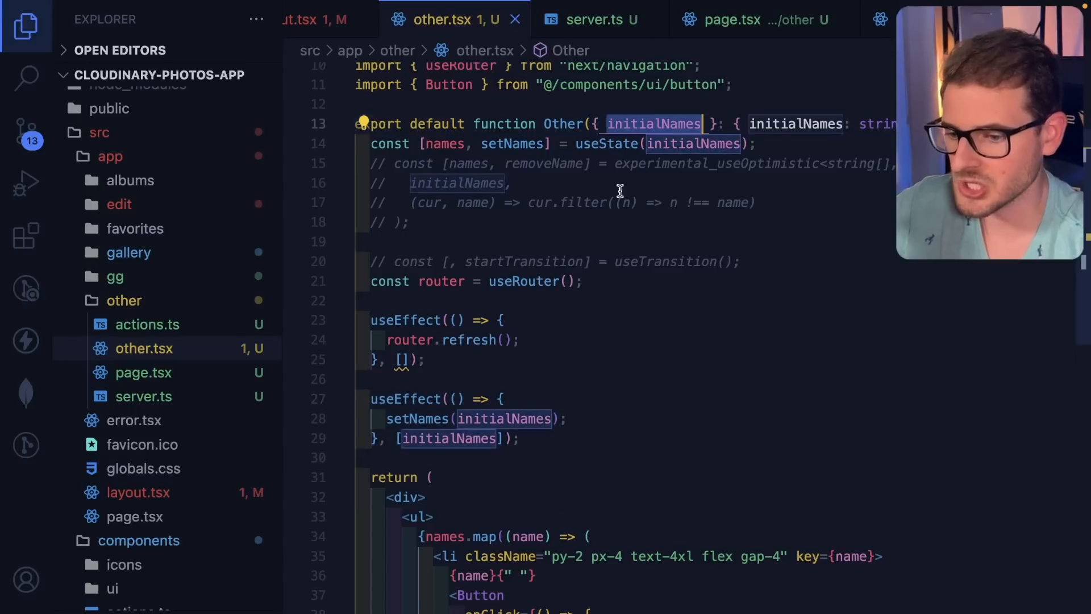
pyautogui.click(494, 144)
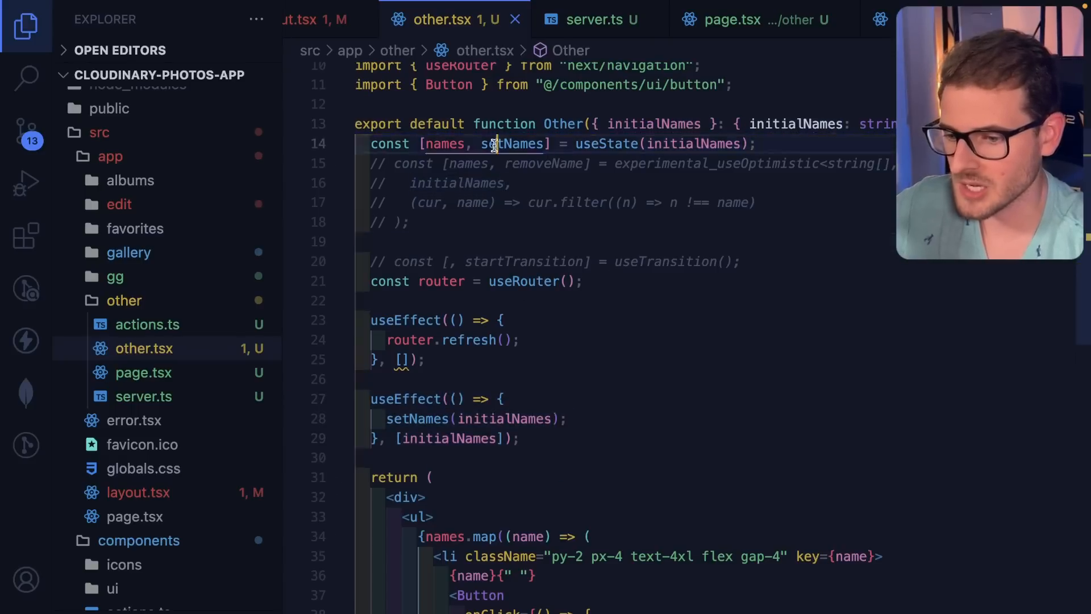
pyautogui.click(570, 300)
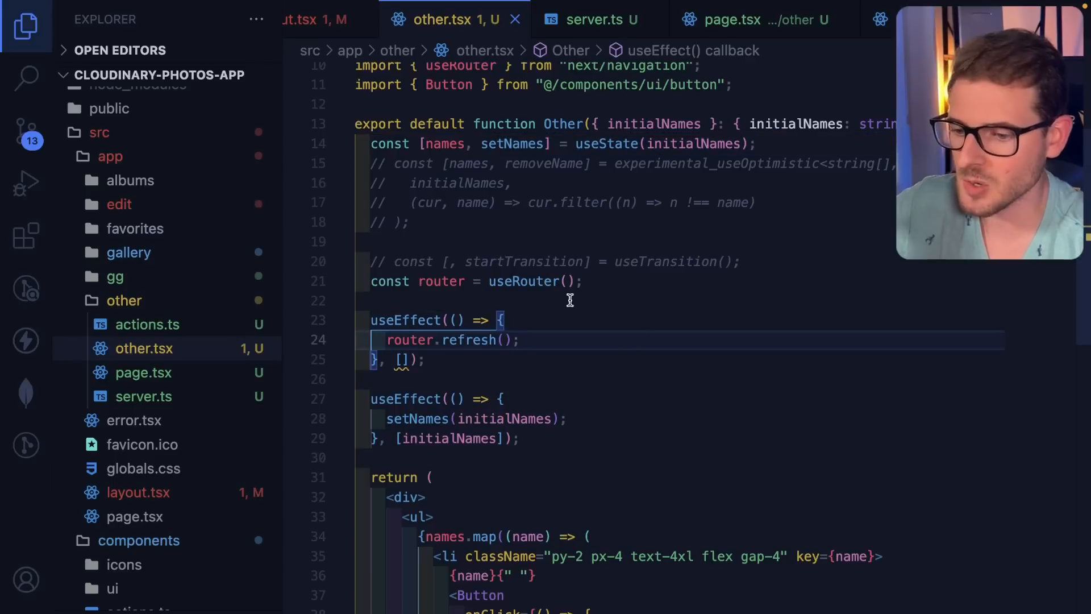
pyautogui.click(520, 340)
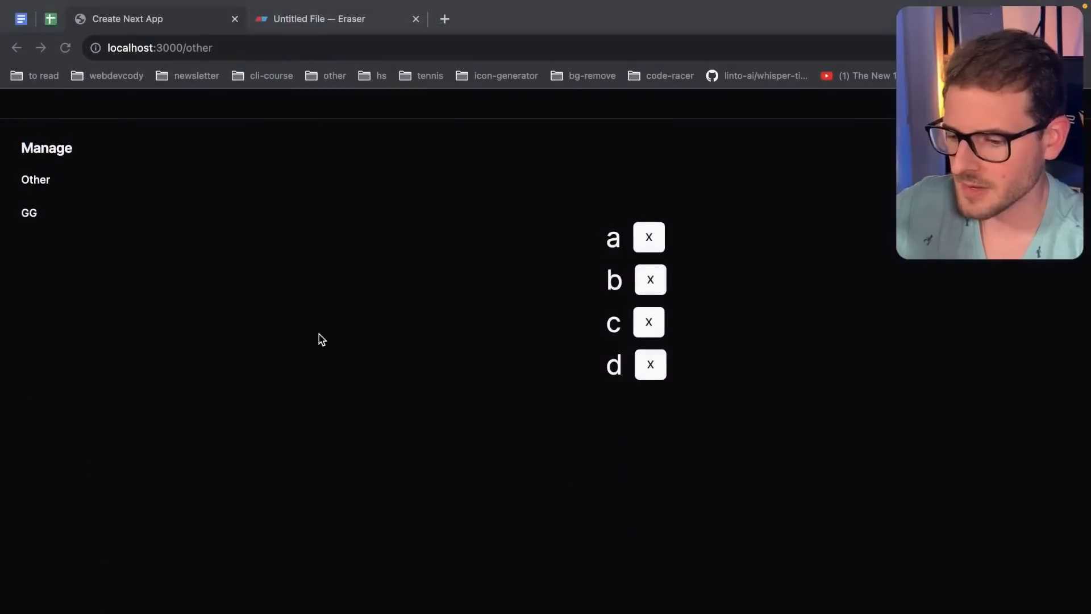
# - Delete name d, confirm it stays removed on Other, and comment out the router.refresh effect
pyautogui.click(648, 364)
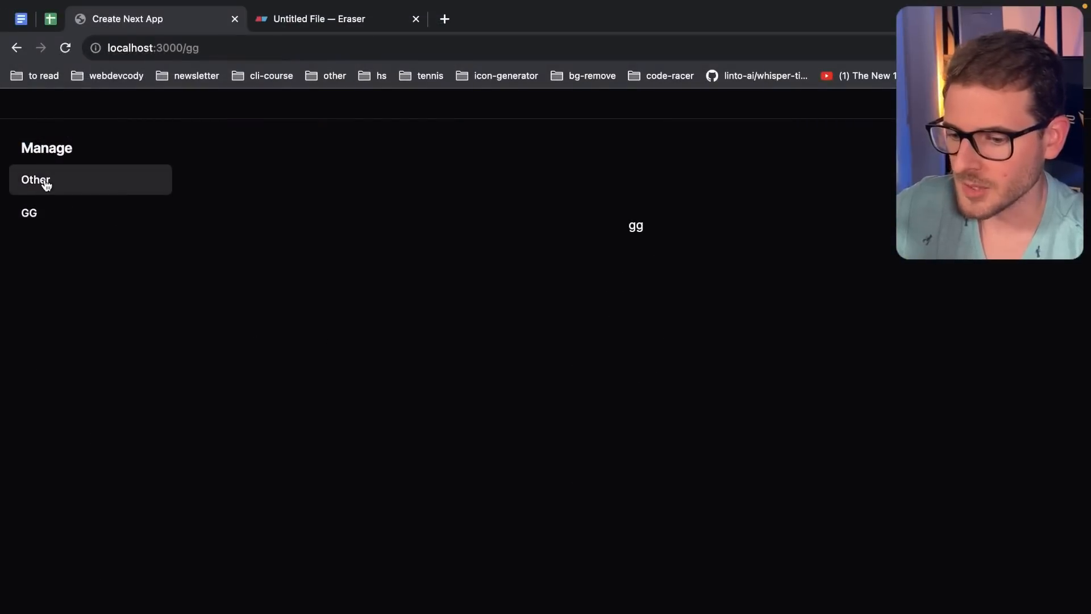
pyautogui.click(35, 179)
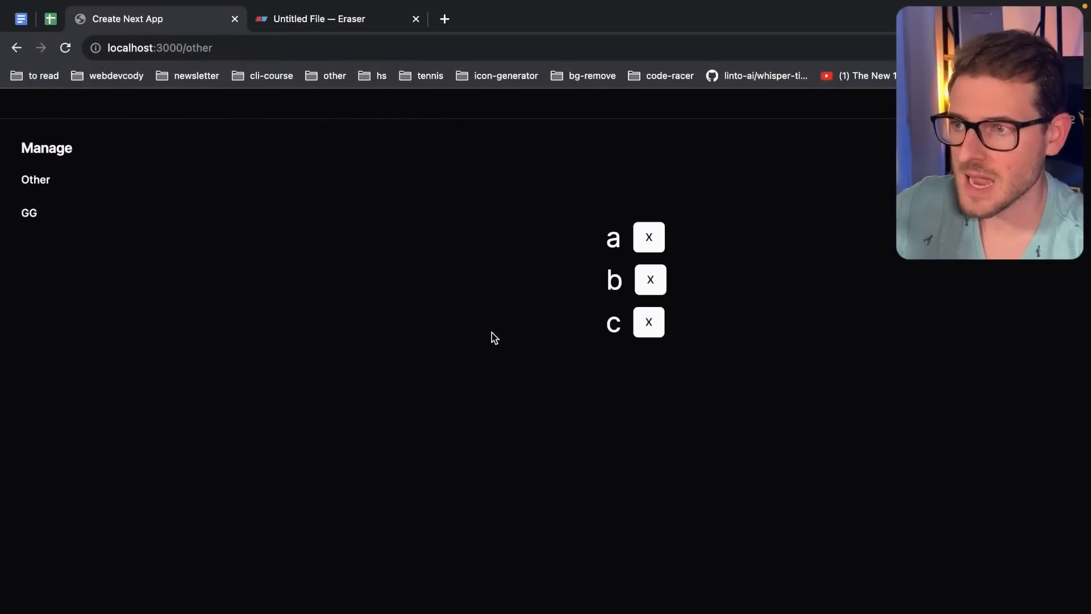
pyautogui.moveTo(709, 371)
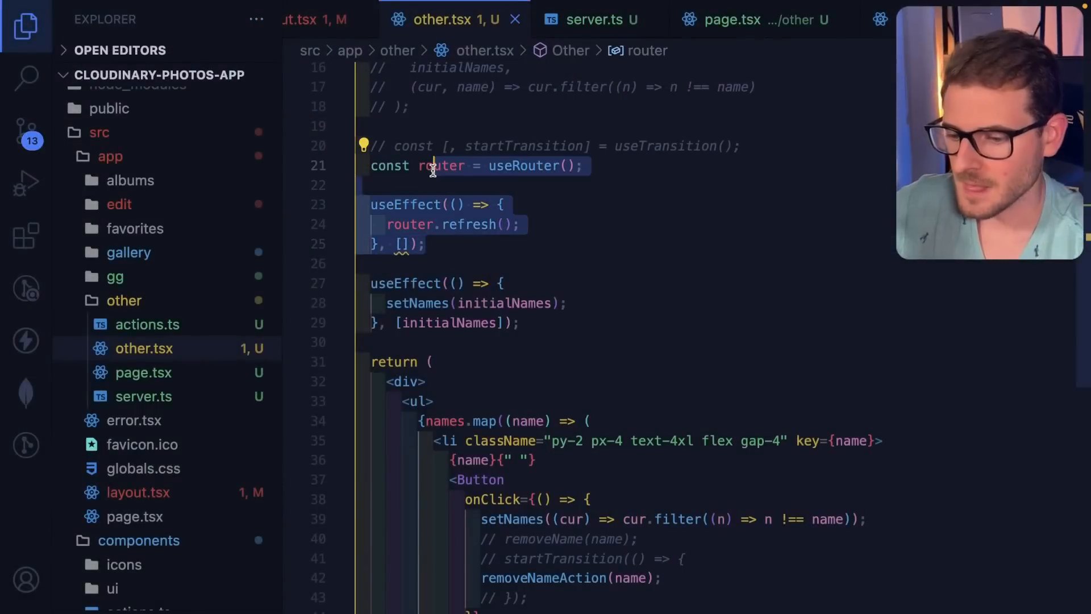
pyautogui.press('ctrl+/')
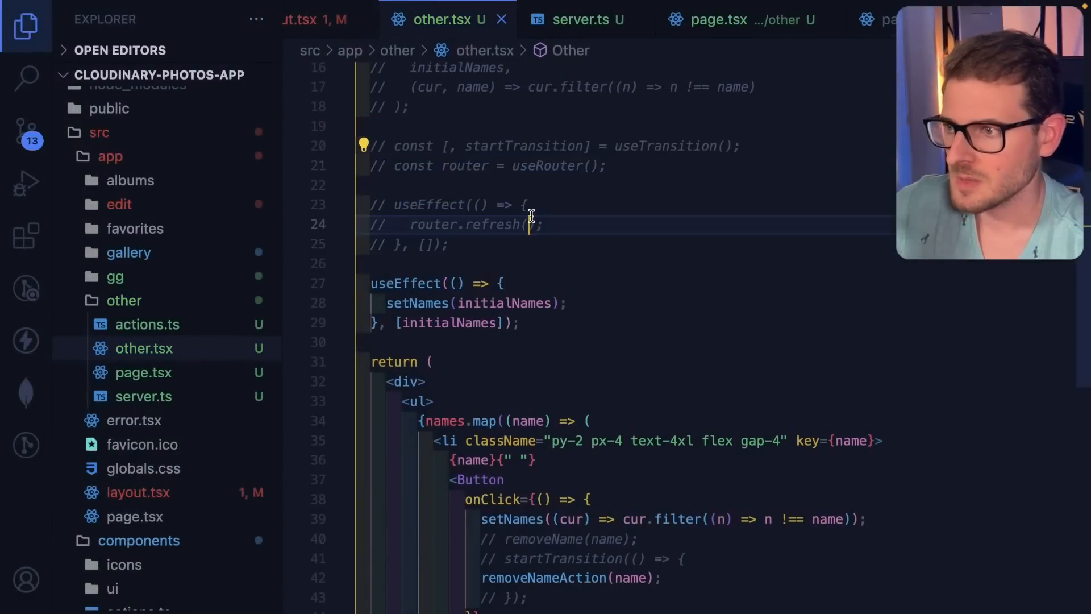
pyautogui.press('alt+tab')
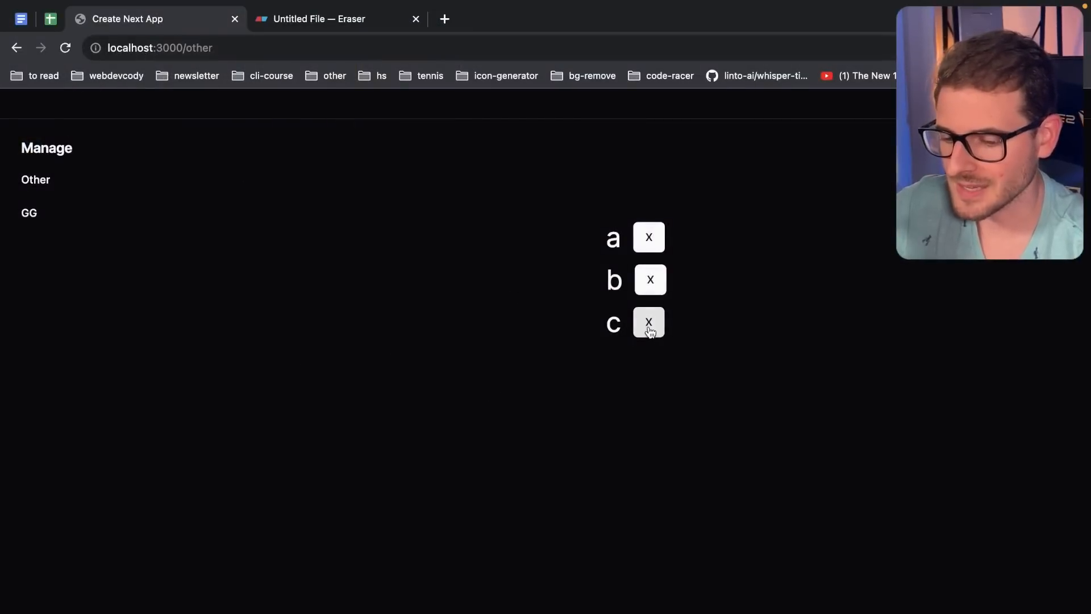
# - Delete name c from the Other page list to test without the refresh effect
pyautogui.click(648, 322)
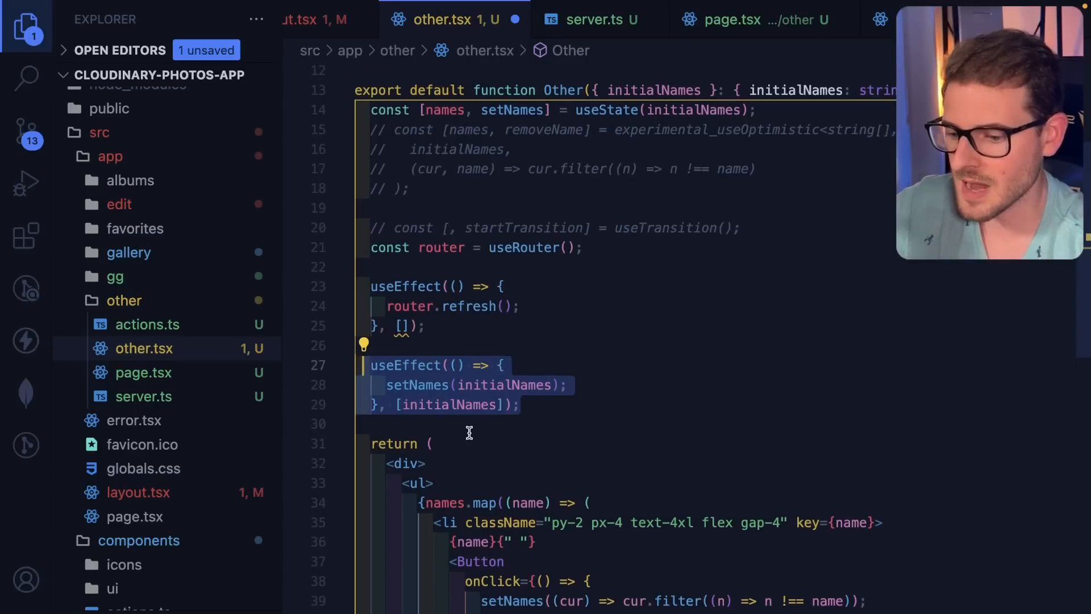
# - Review both restored effects in other.tsx, then search project files for 'package'
pyautogui.scroll(-3)
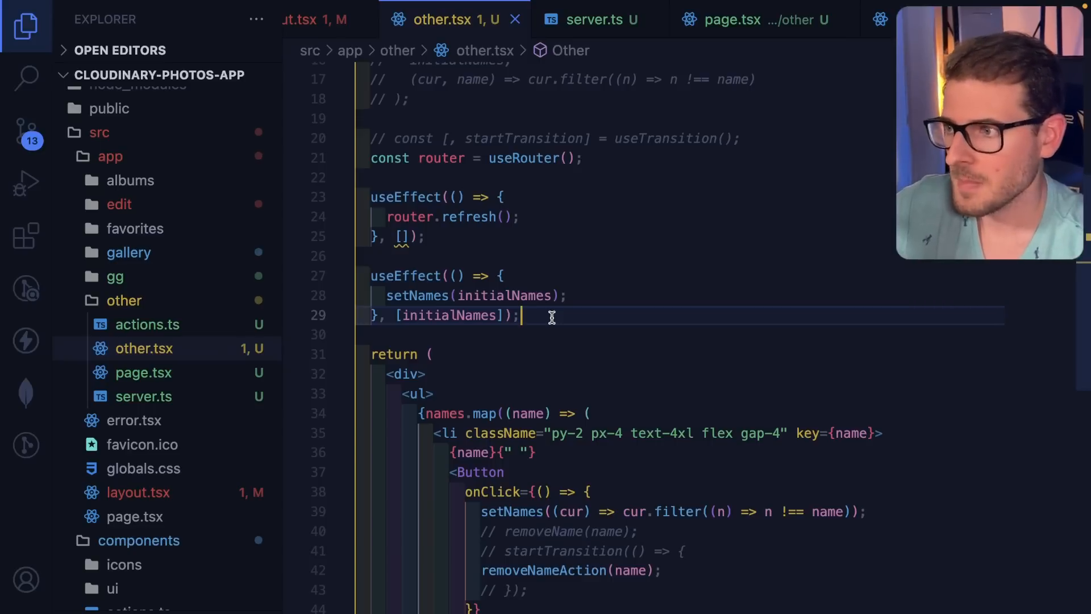
pyautogui.moveTo(546, 317)
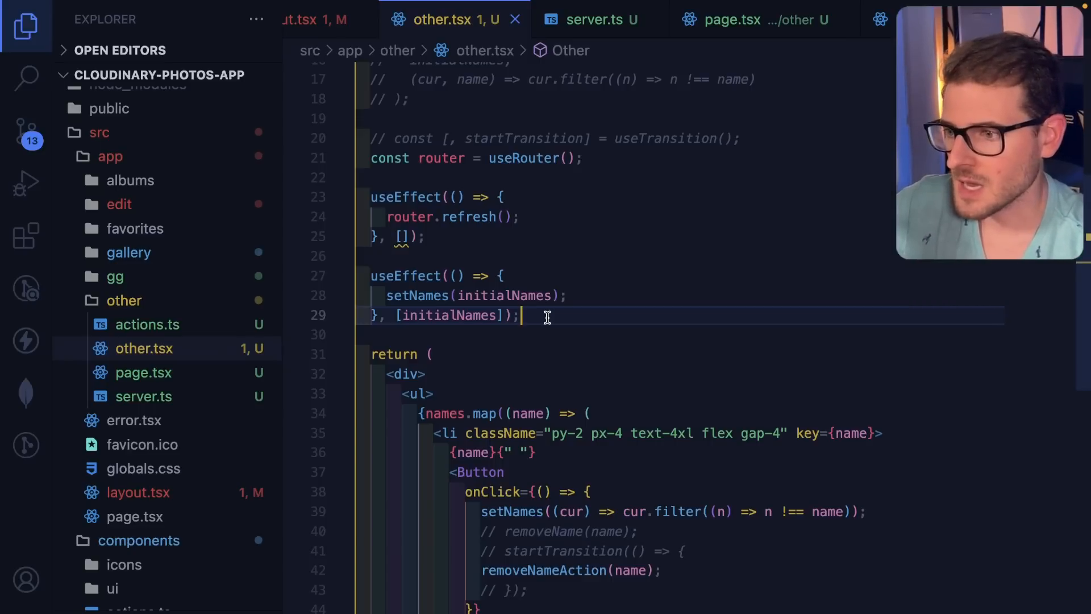
pyautogui.scroll(3)
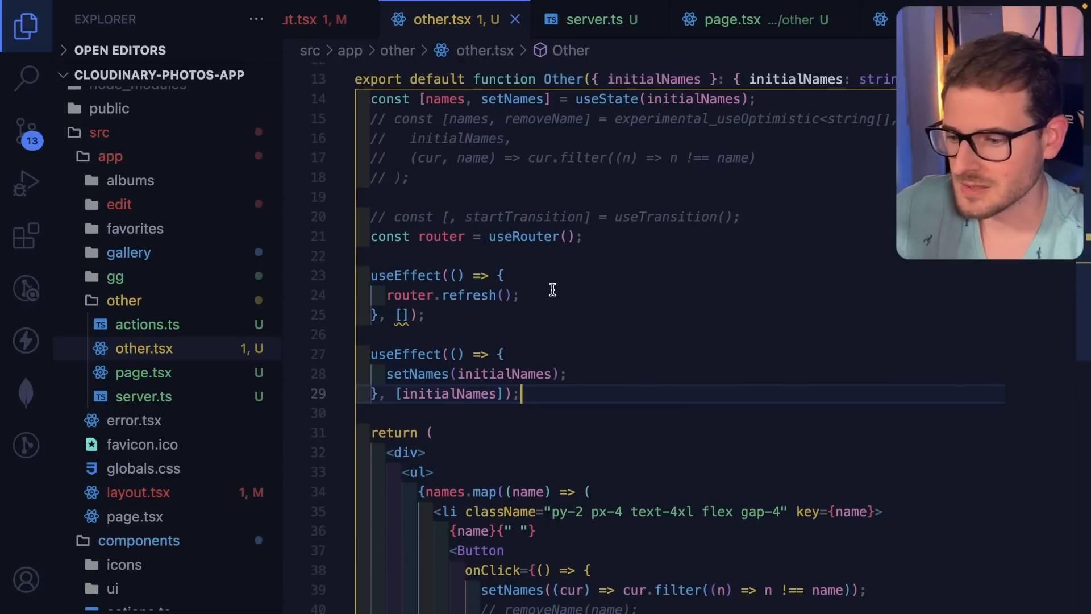
pyautogui.scroll(3)
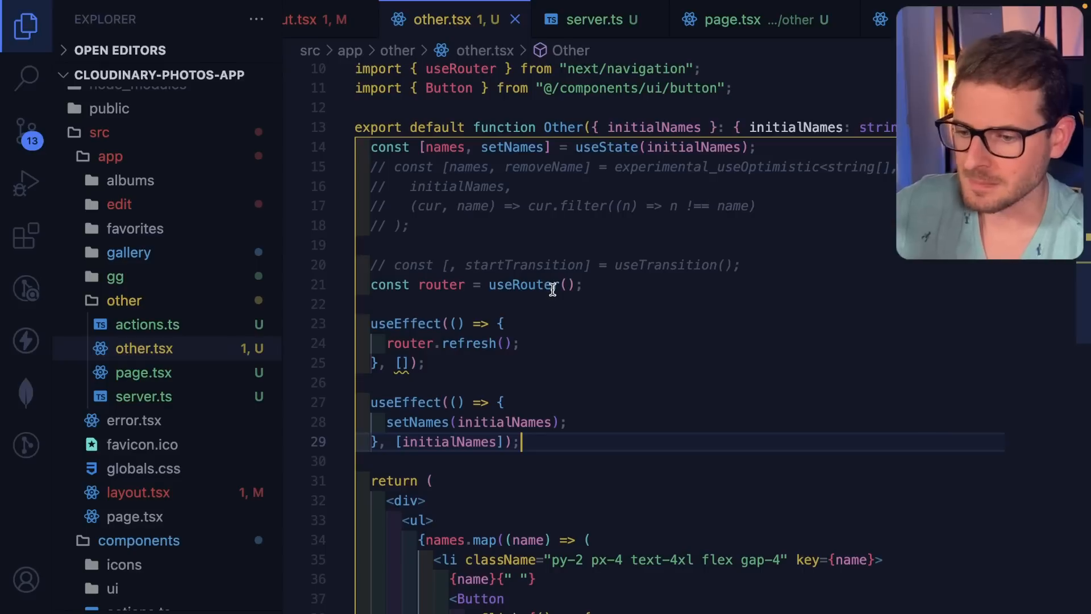
pyautogui.scroll(-3)
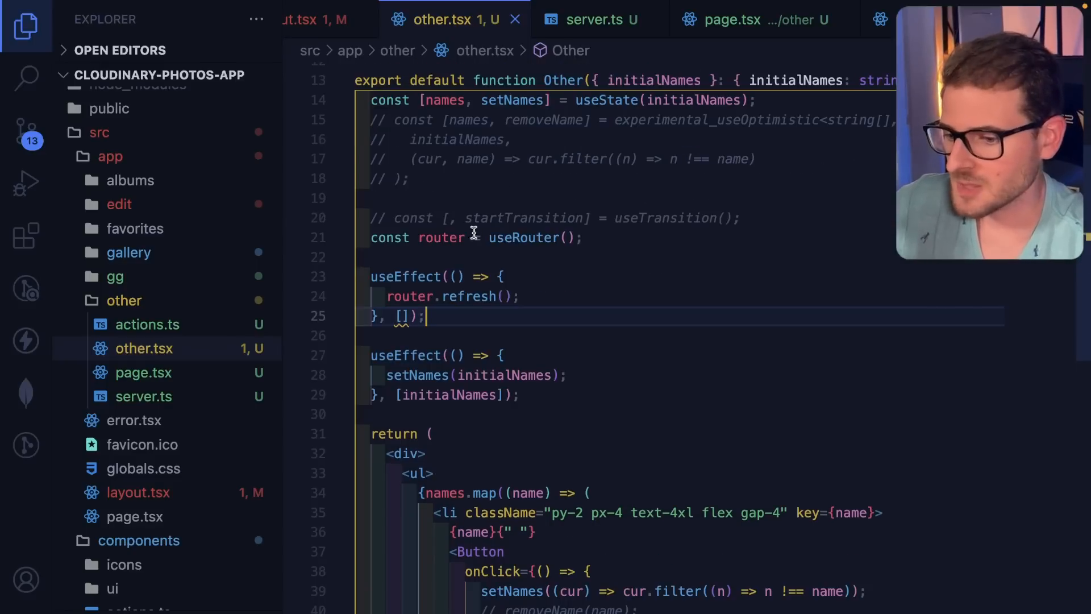
pyautogui.moveTo(485, 237)
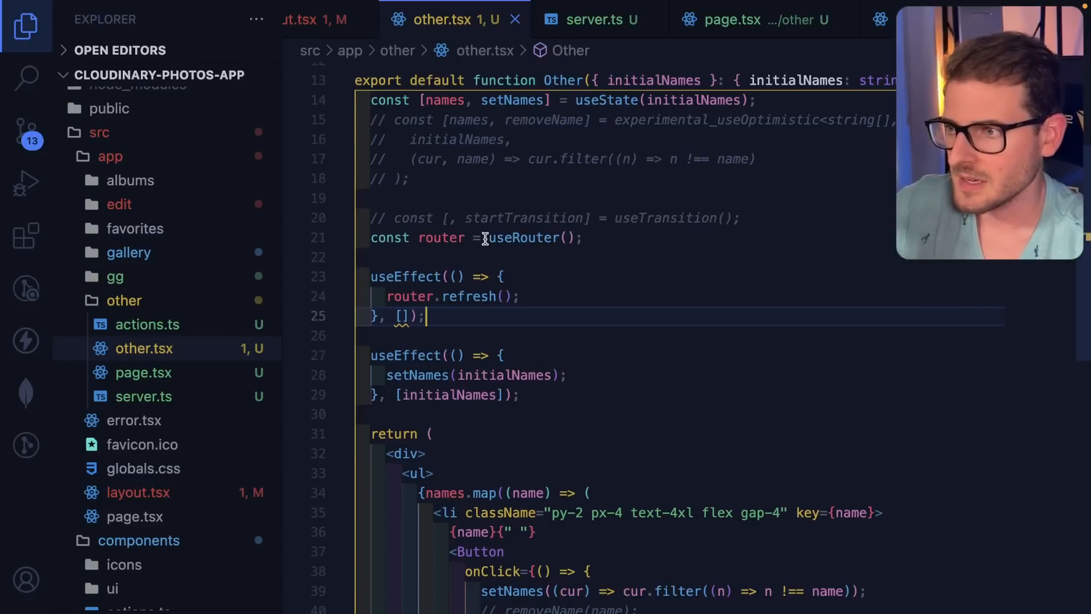
pyautogui.click(732, 19)
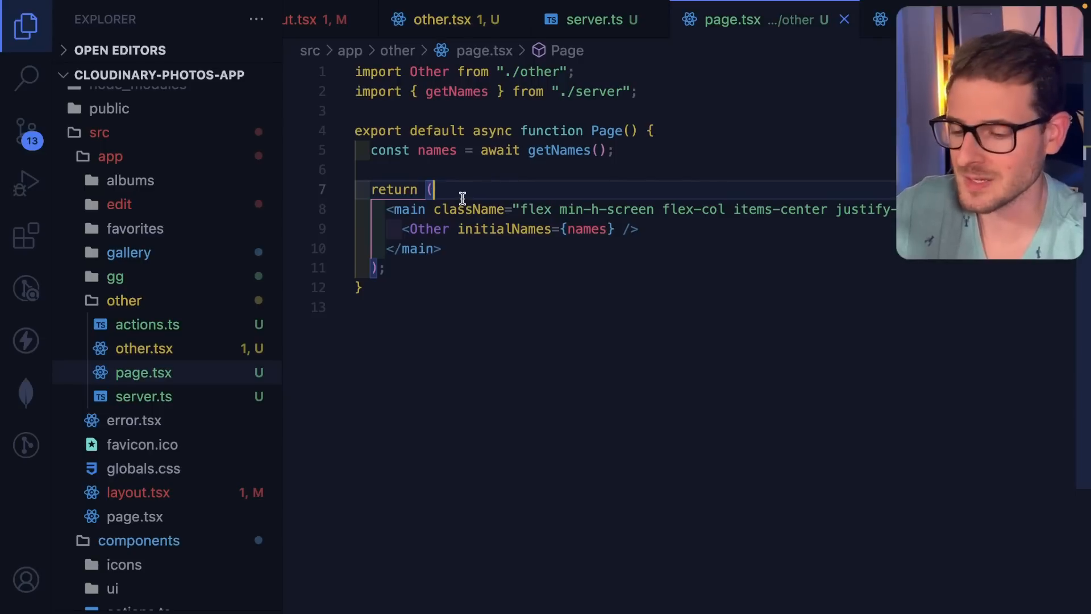
pyautogui.write('package')
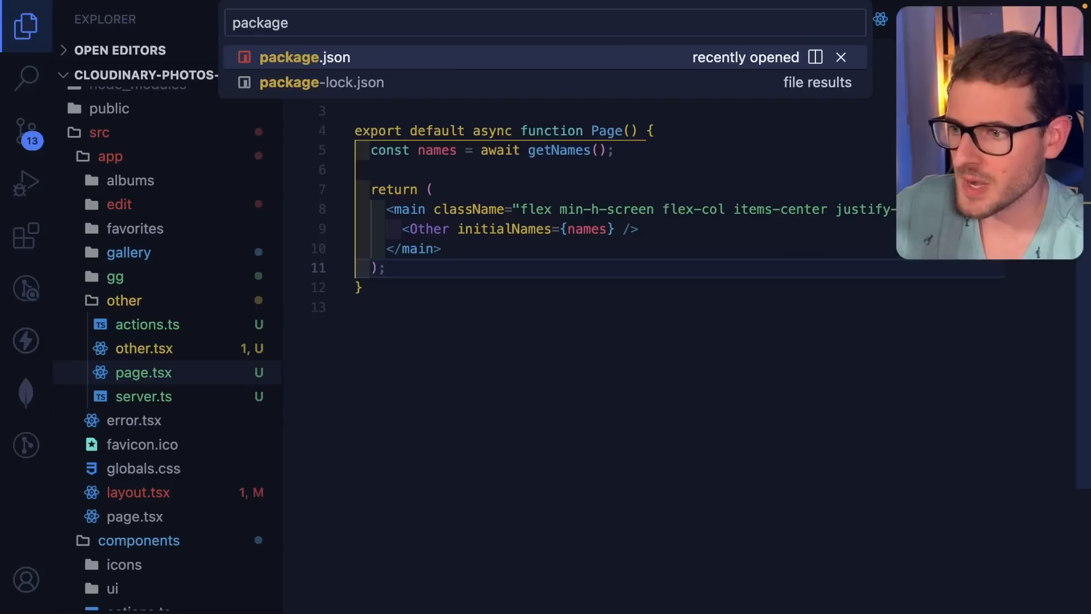
# - Open package.json and highlight the next dependency version 13.4.13
pyautogui.click(304, 57)
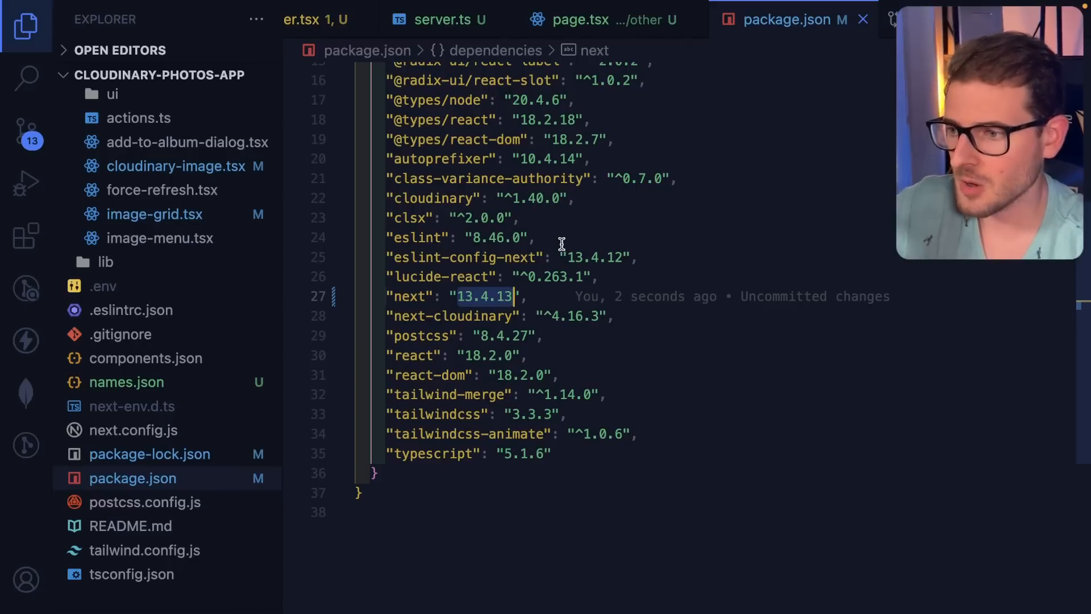
pyautogui.moveTo(552, 291)
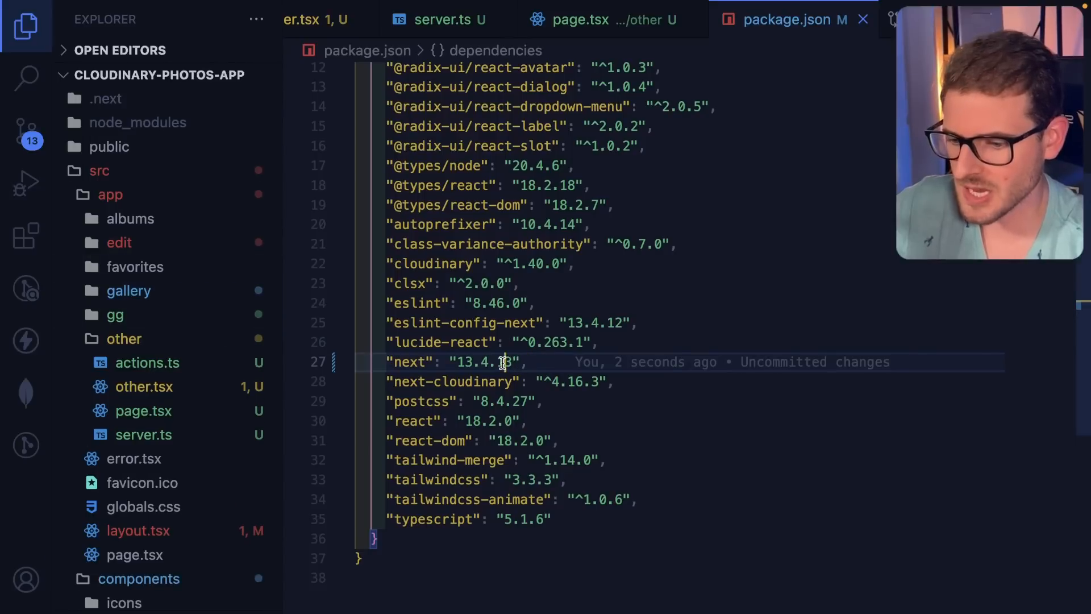
pyautogui.doubleClick(484, 361)
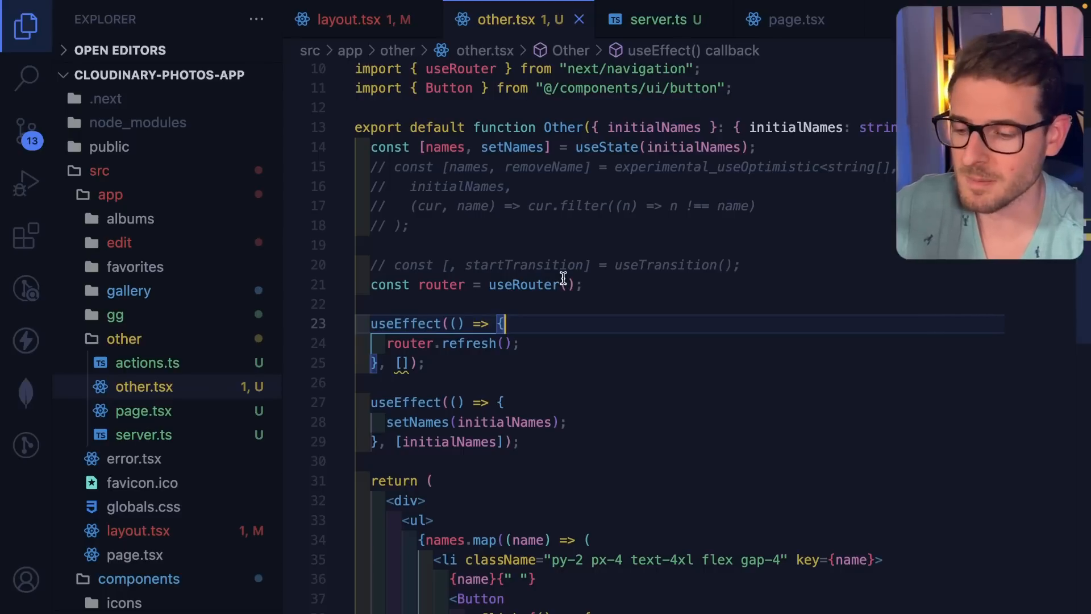
pyautogui.click(484, 363)
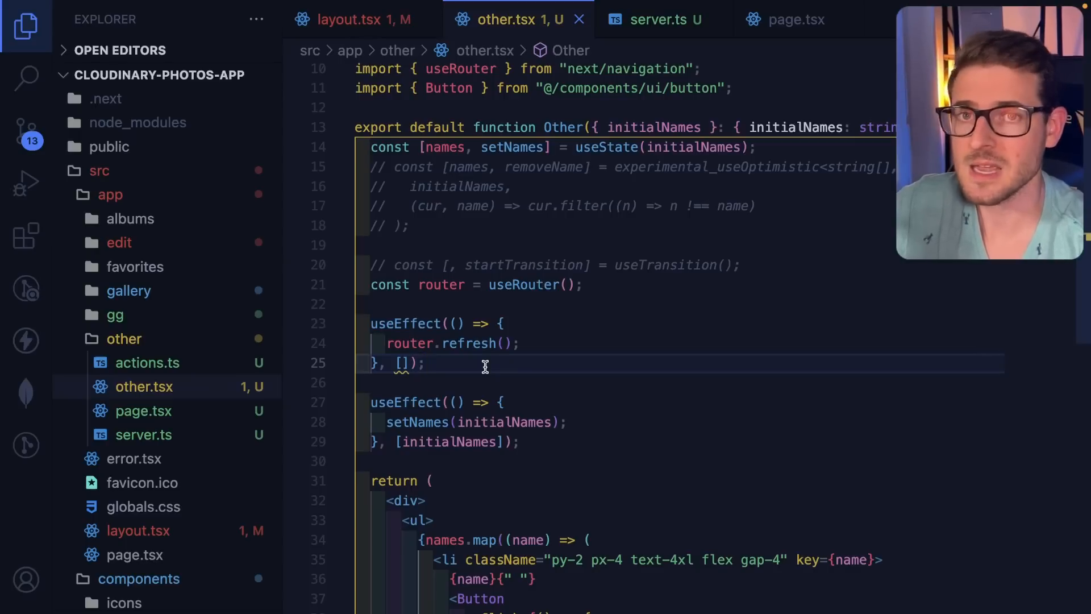
pyautogui.moveTo(484, 366)
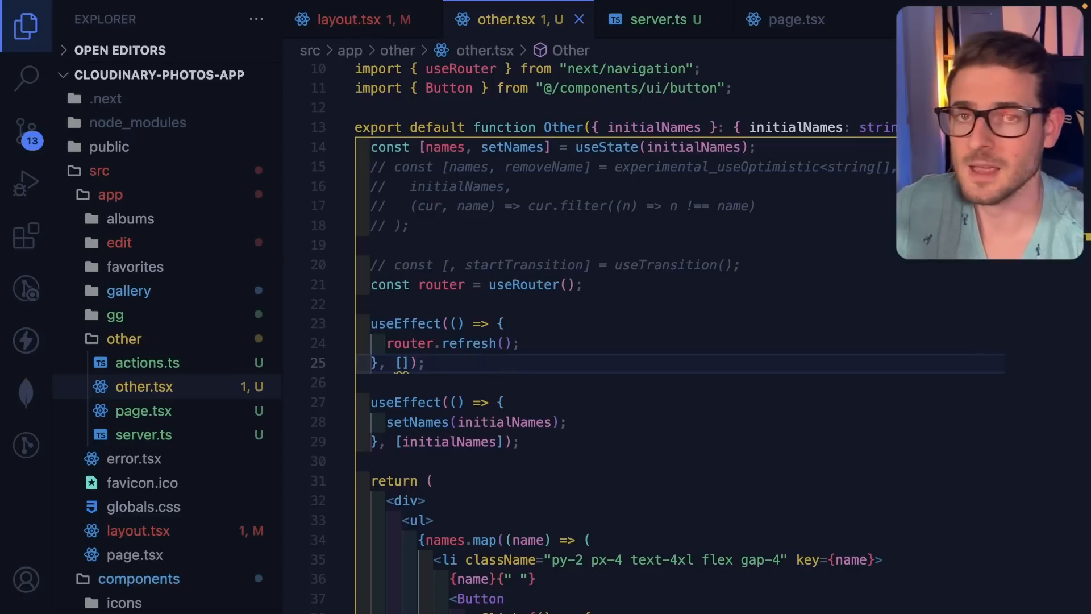